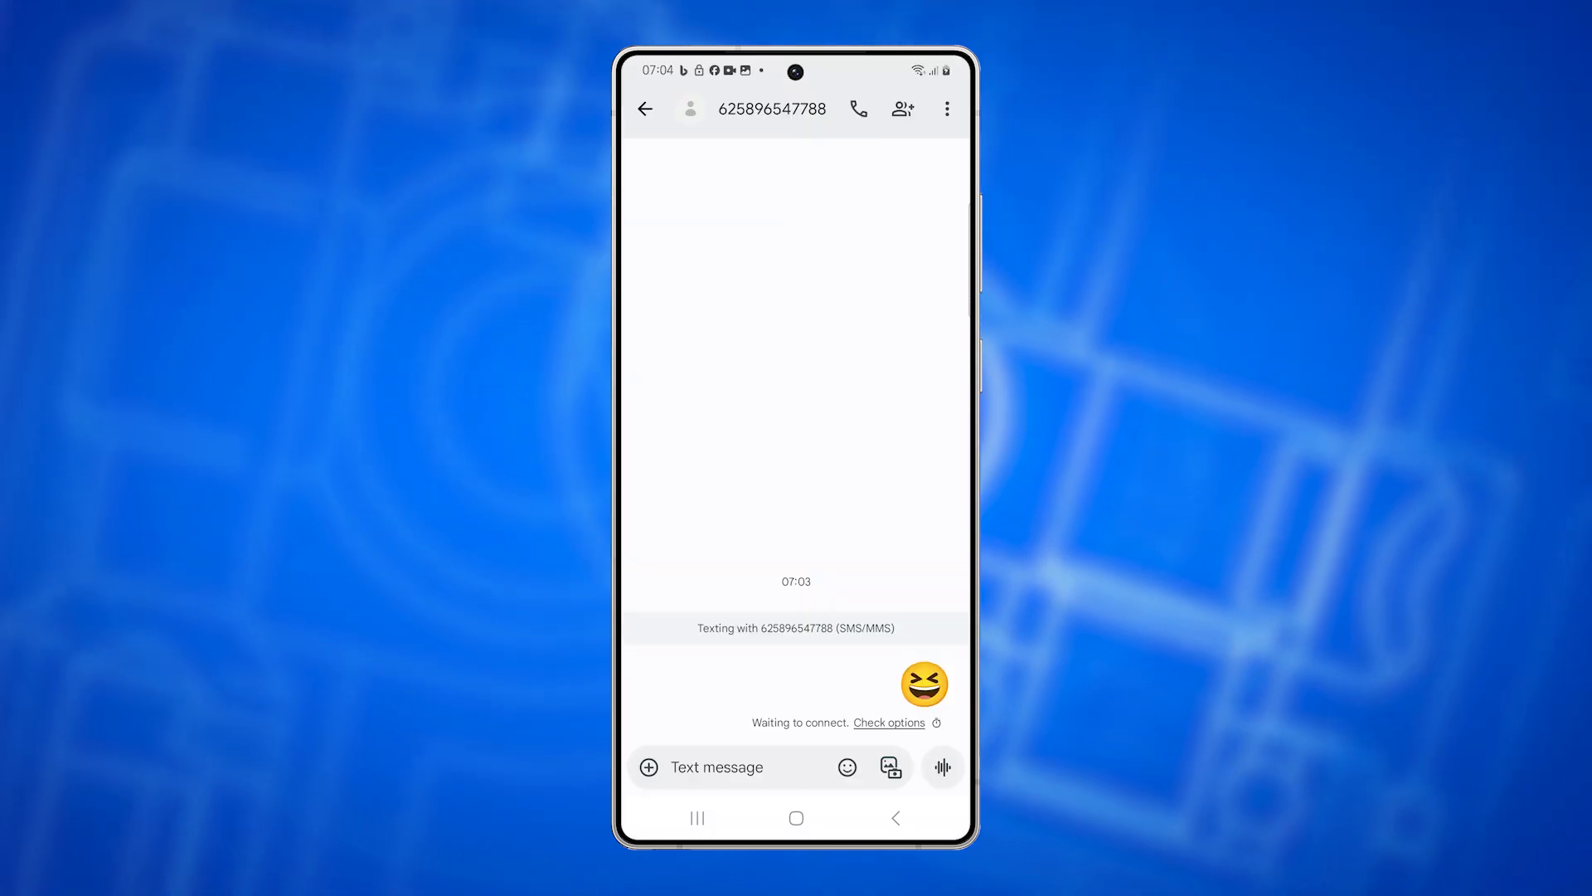
- Restart the phone from the power menu and wait for the home screen
{"action": "left_click", "coordinate": [796, 817]}
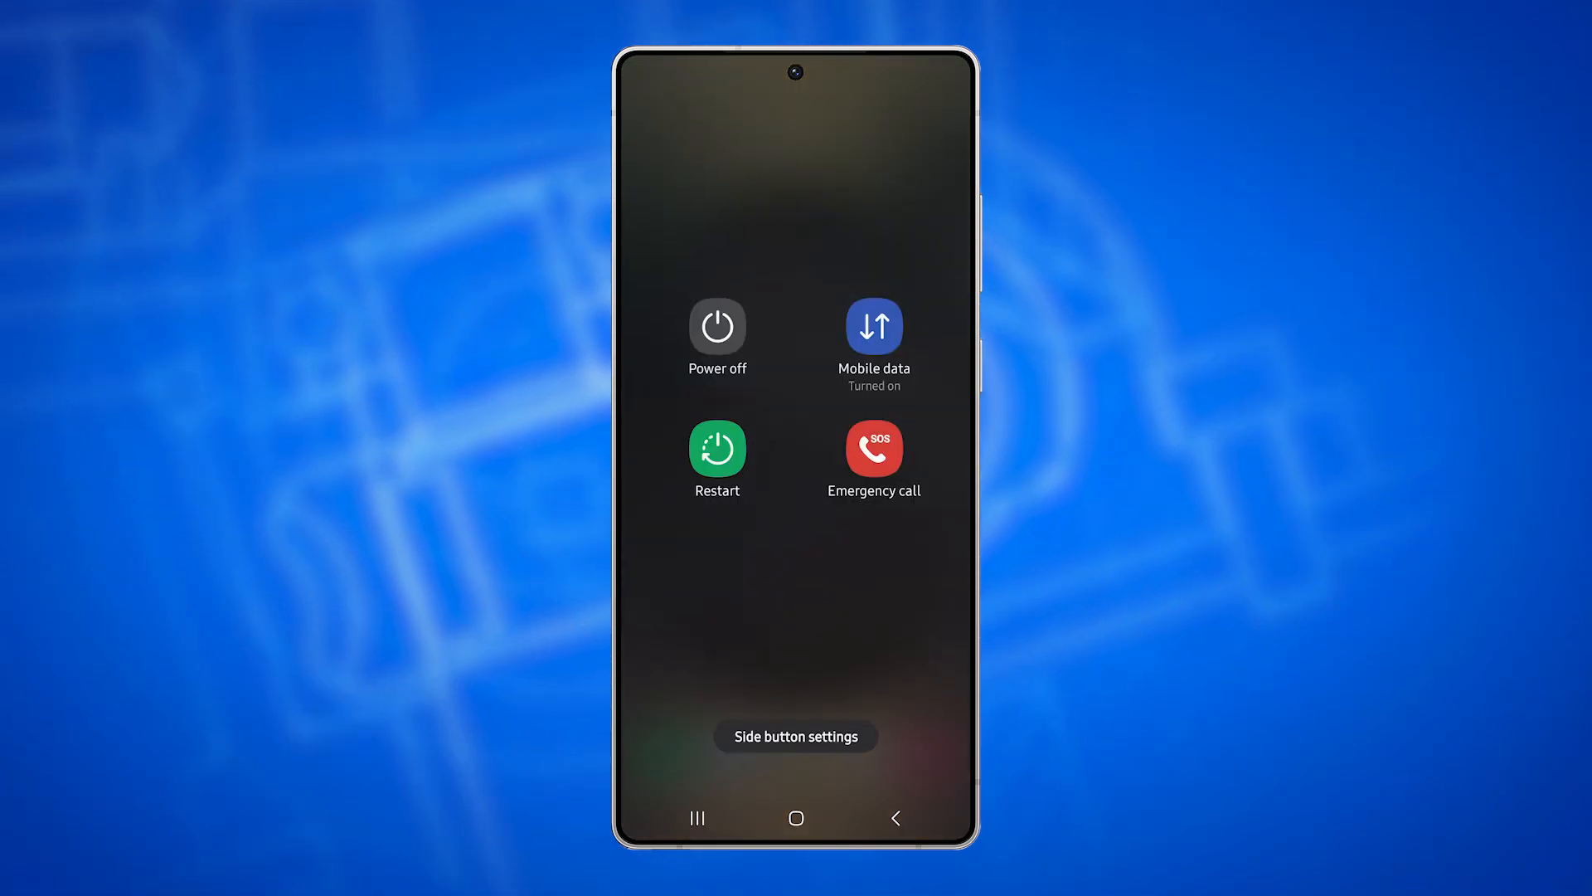
{"action": "left_click", "coordinate": [717, 446]}
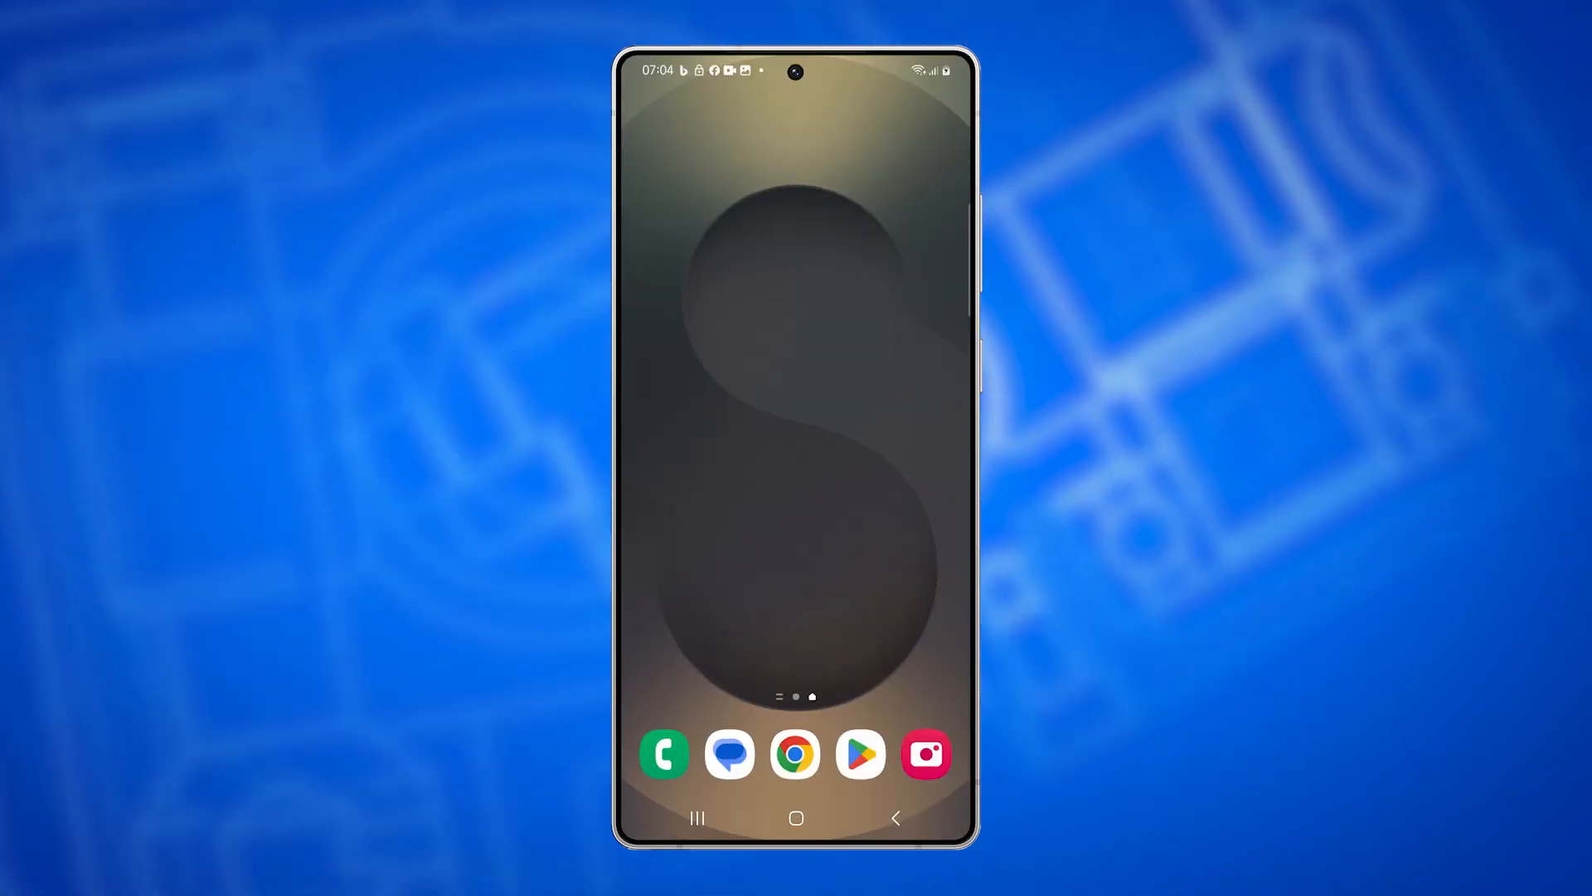
- Toggle Mobile data off and back on under Connections > Data usage
{"action": "scroll", "scroll_direction": "up", "scroll_amount": 3}
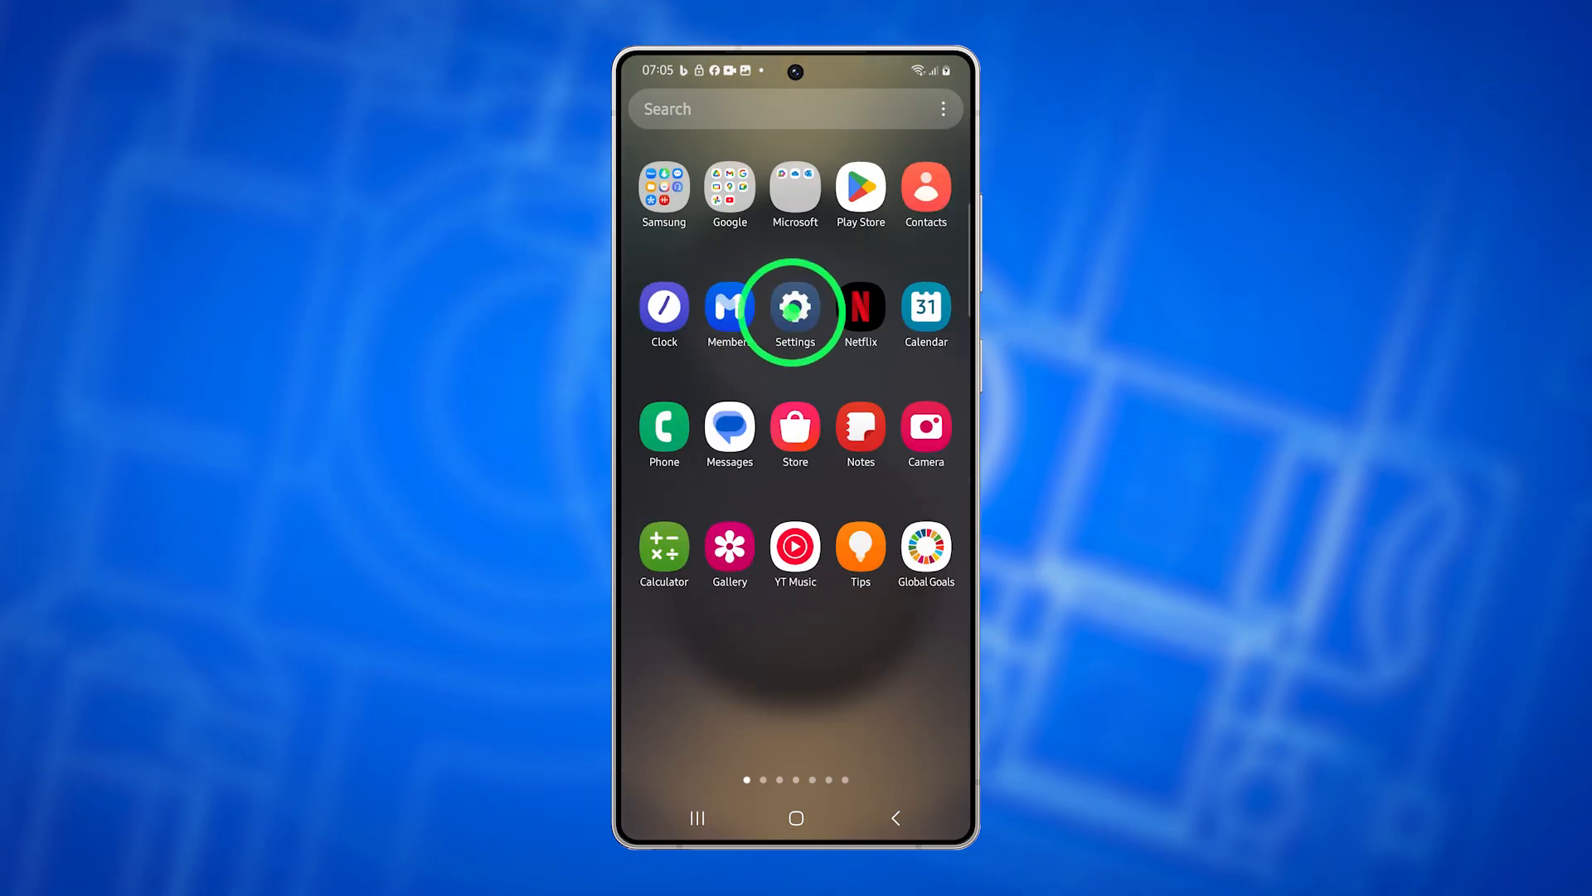
{"action": "left_click", "coordinate": [794, 305]}
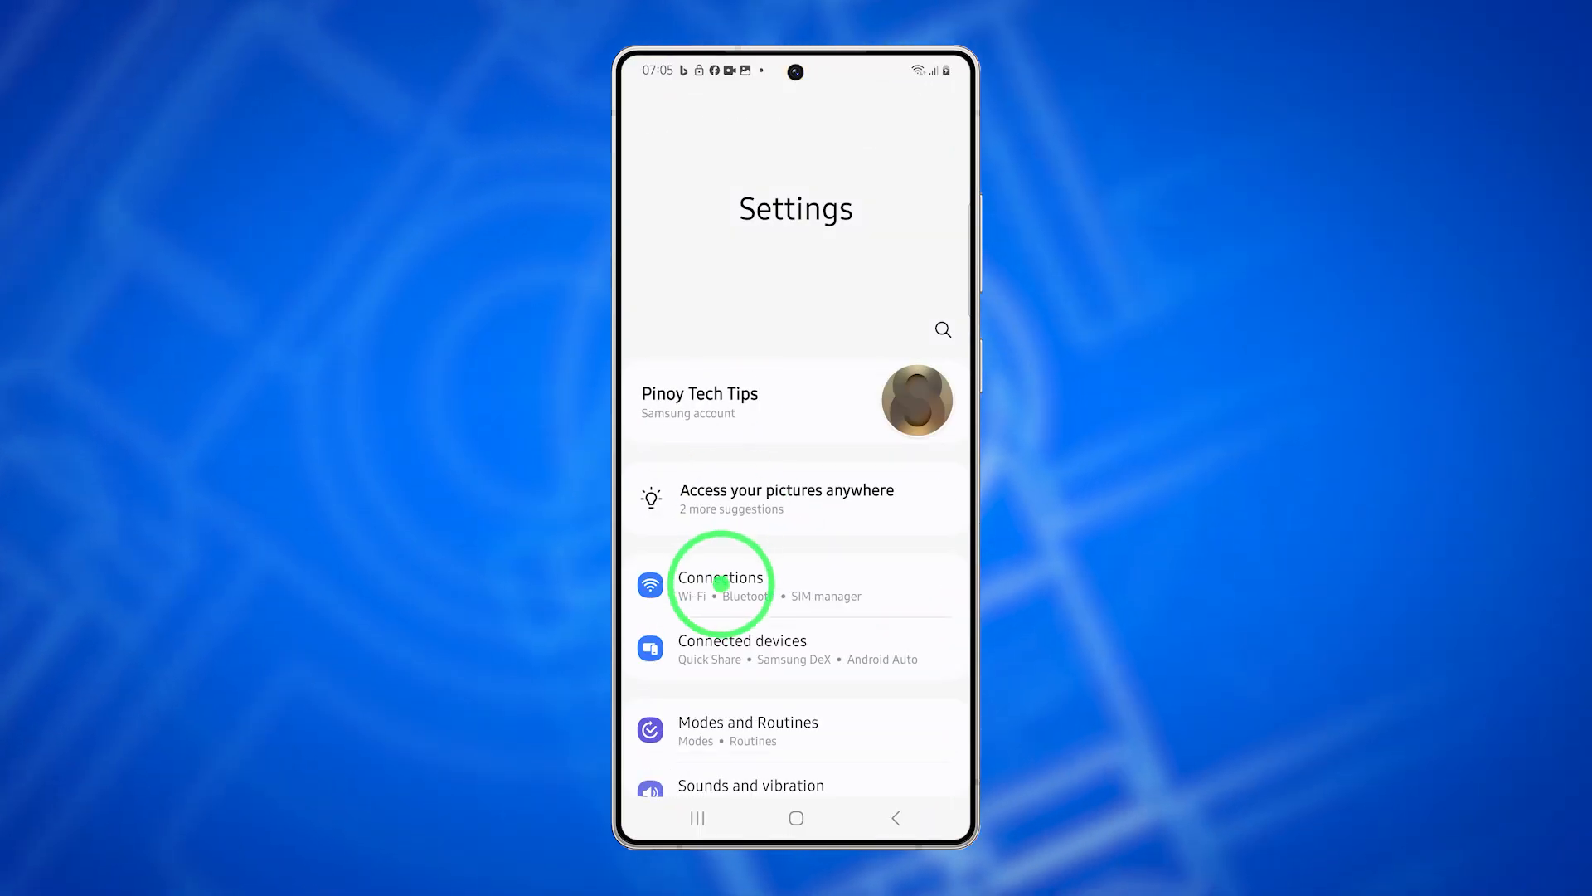
{"action": "left_click", "coordinate": [722, 586]}
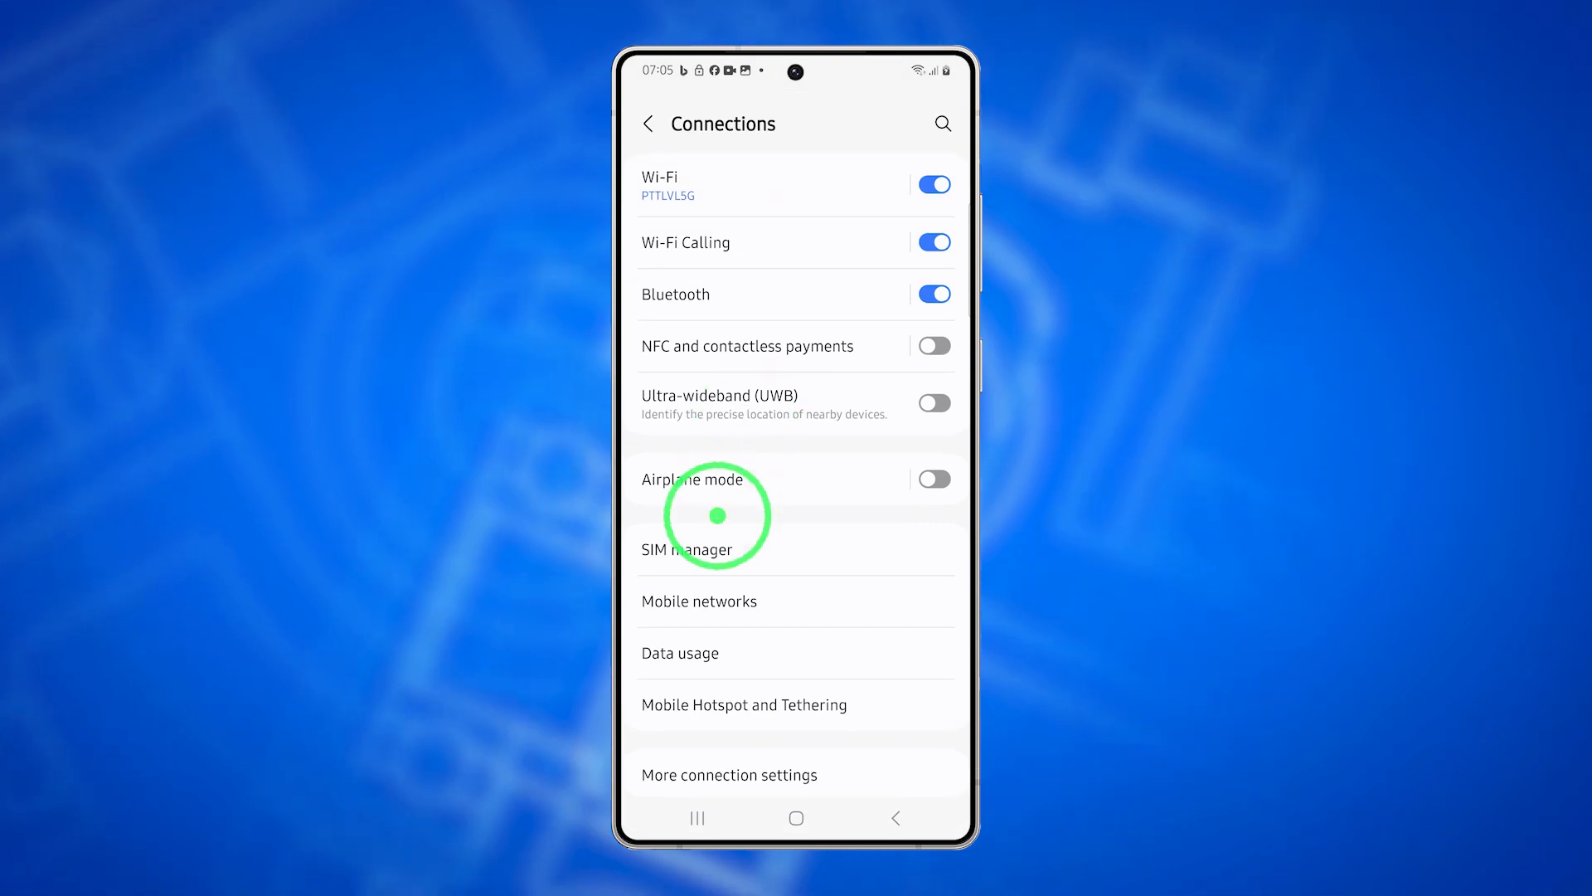
{"action": "left_click", "coordinate": [680, 654]}
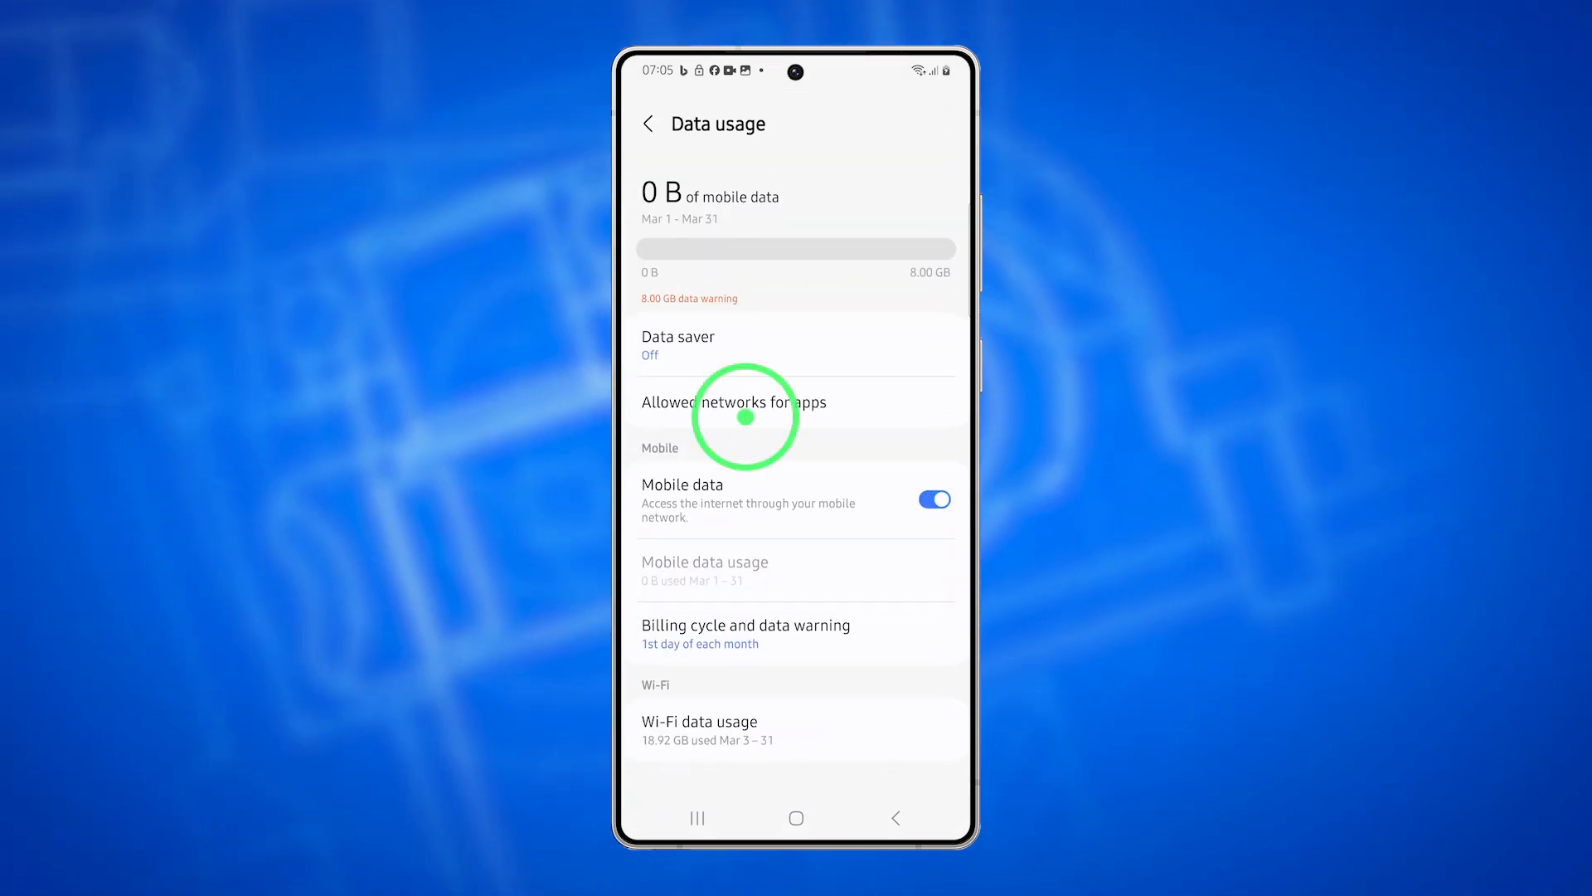
{"action": "left_click", "coordinate": [932, 499]}
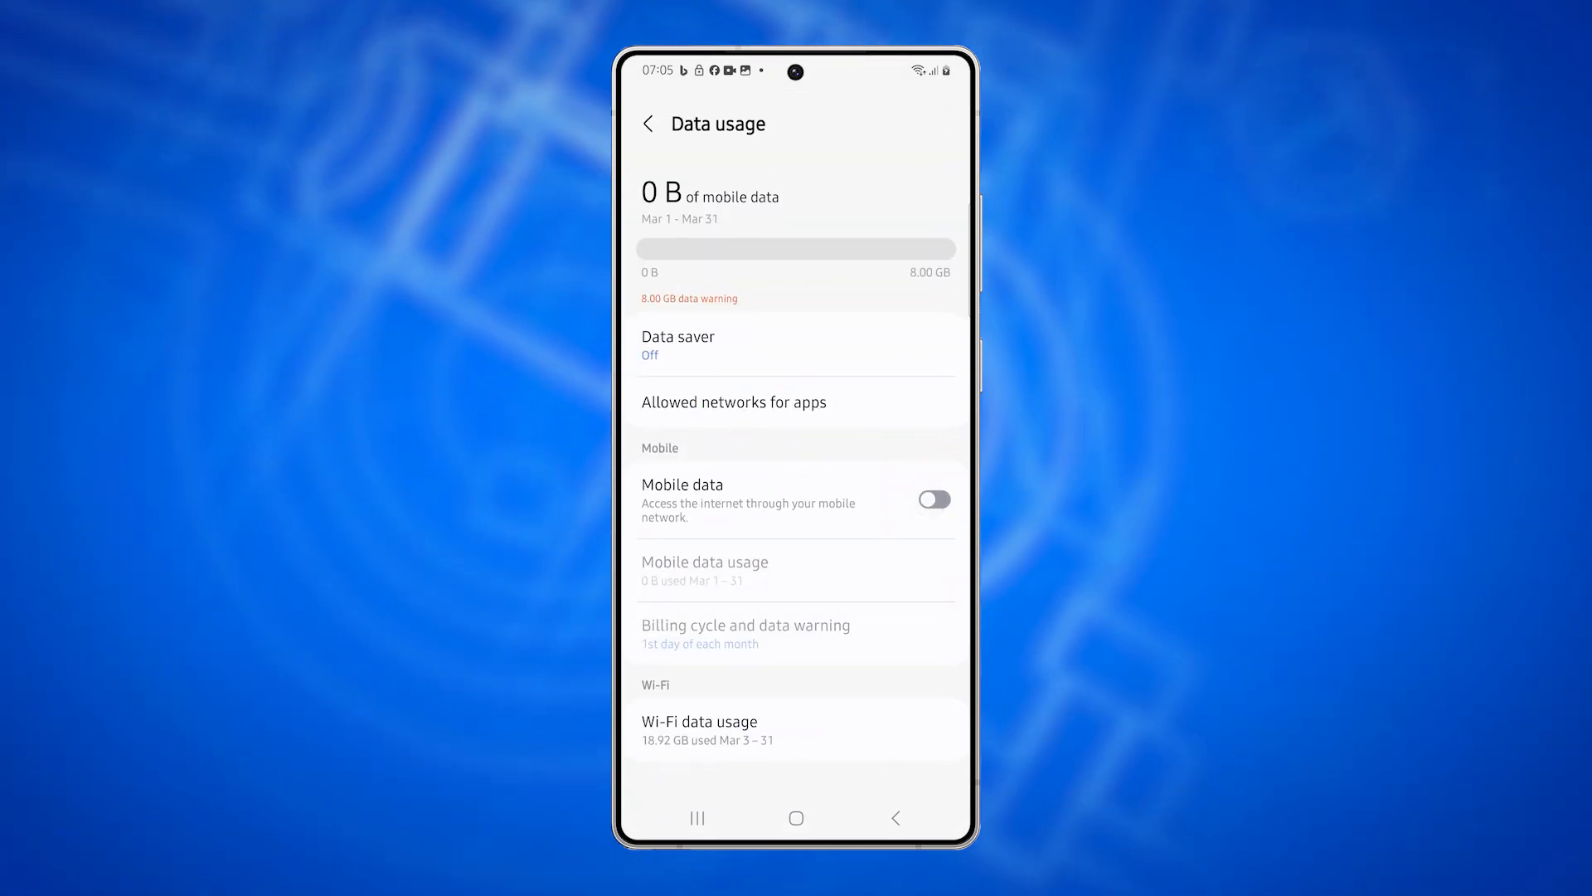
{"action": "left_click", "coordinate": [932, 499]}
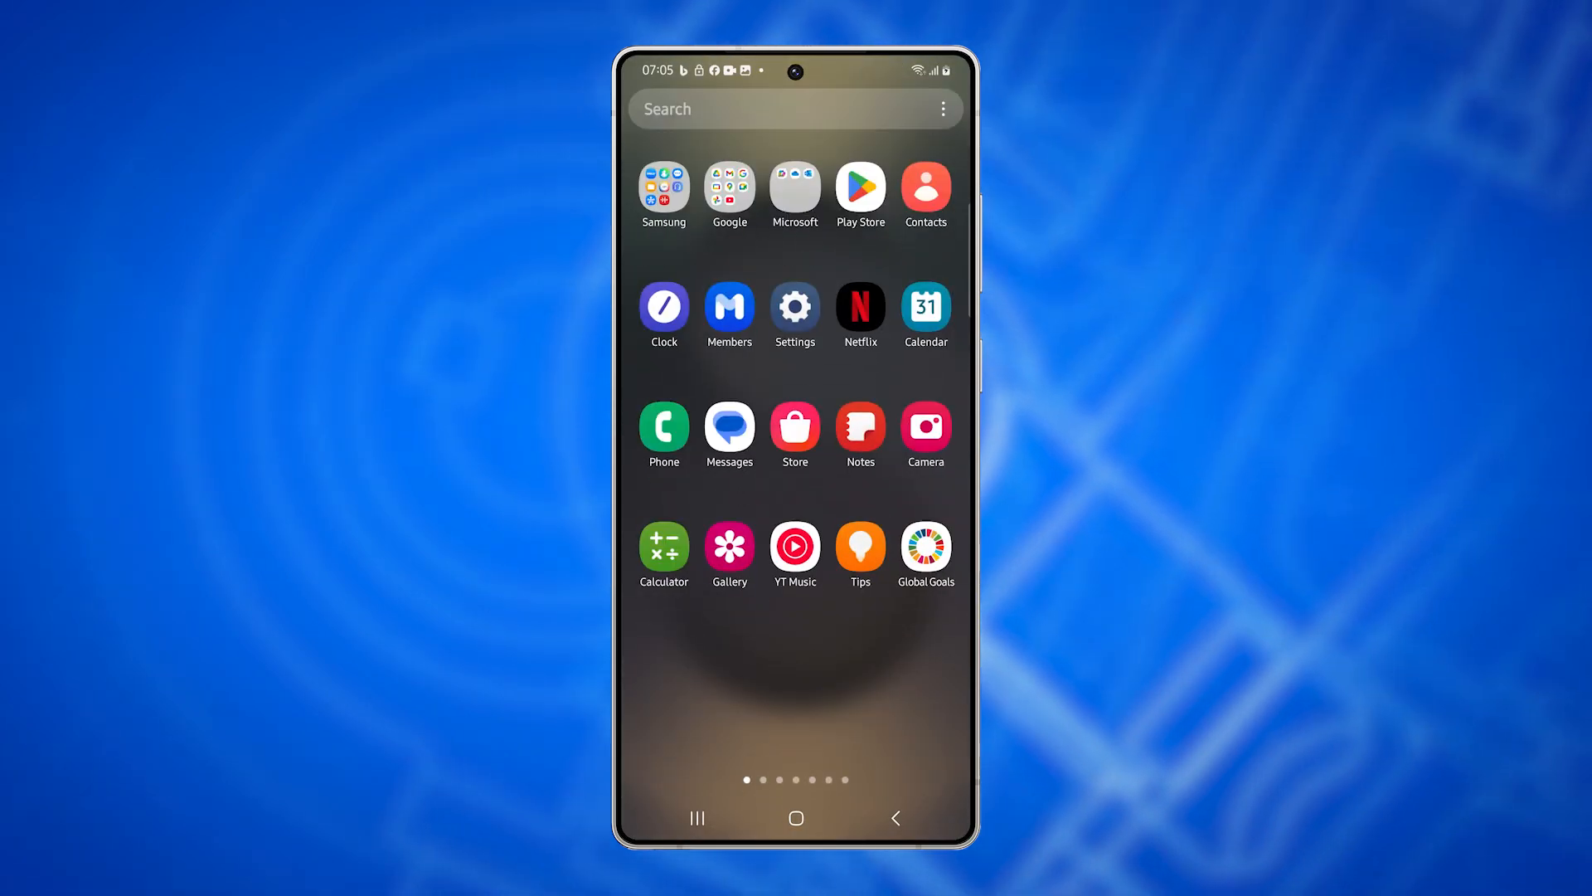
- Reach the Access Point Names list under Connections > Mobile networks
{"action": "scroll", "scroll_direction": "left", "scroll_amount": 3}
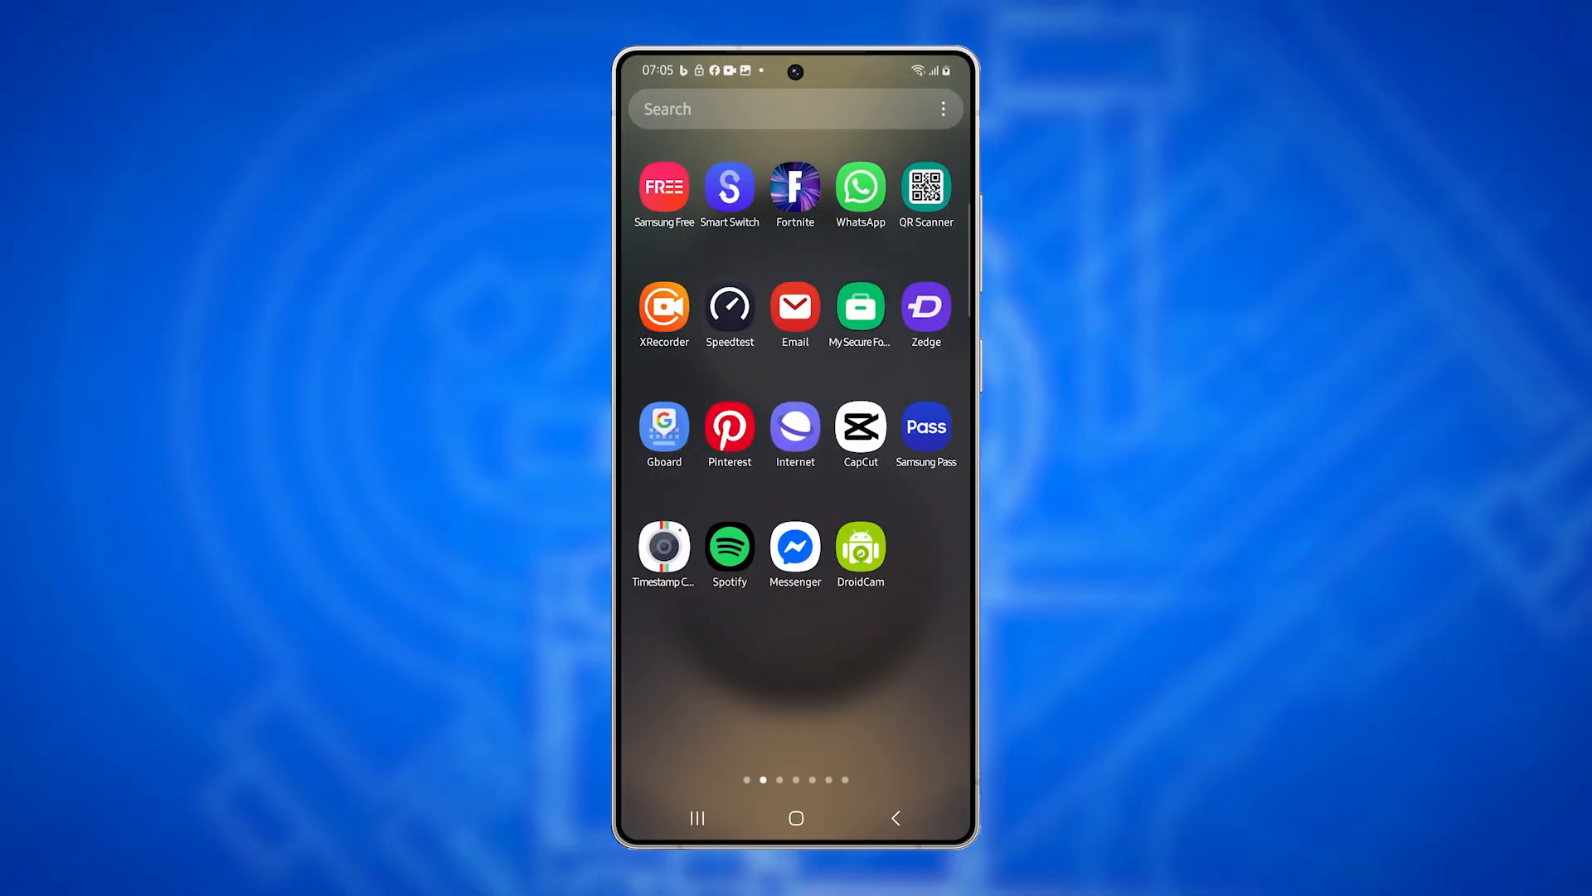
{"action": "scroll", "scroll_direction": "left", "scroll_amount": 3}
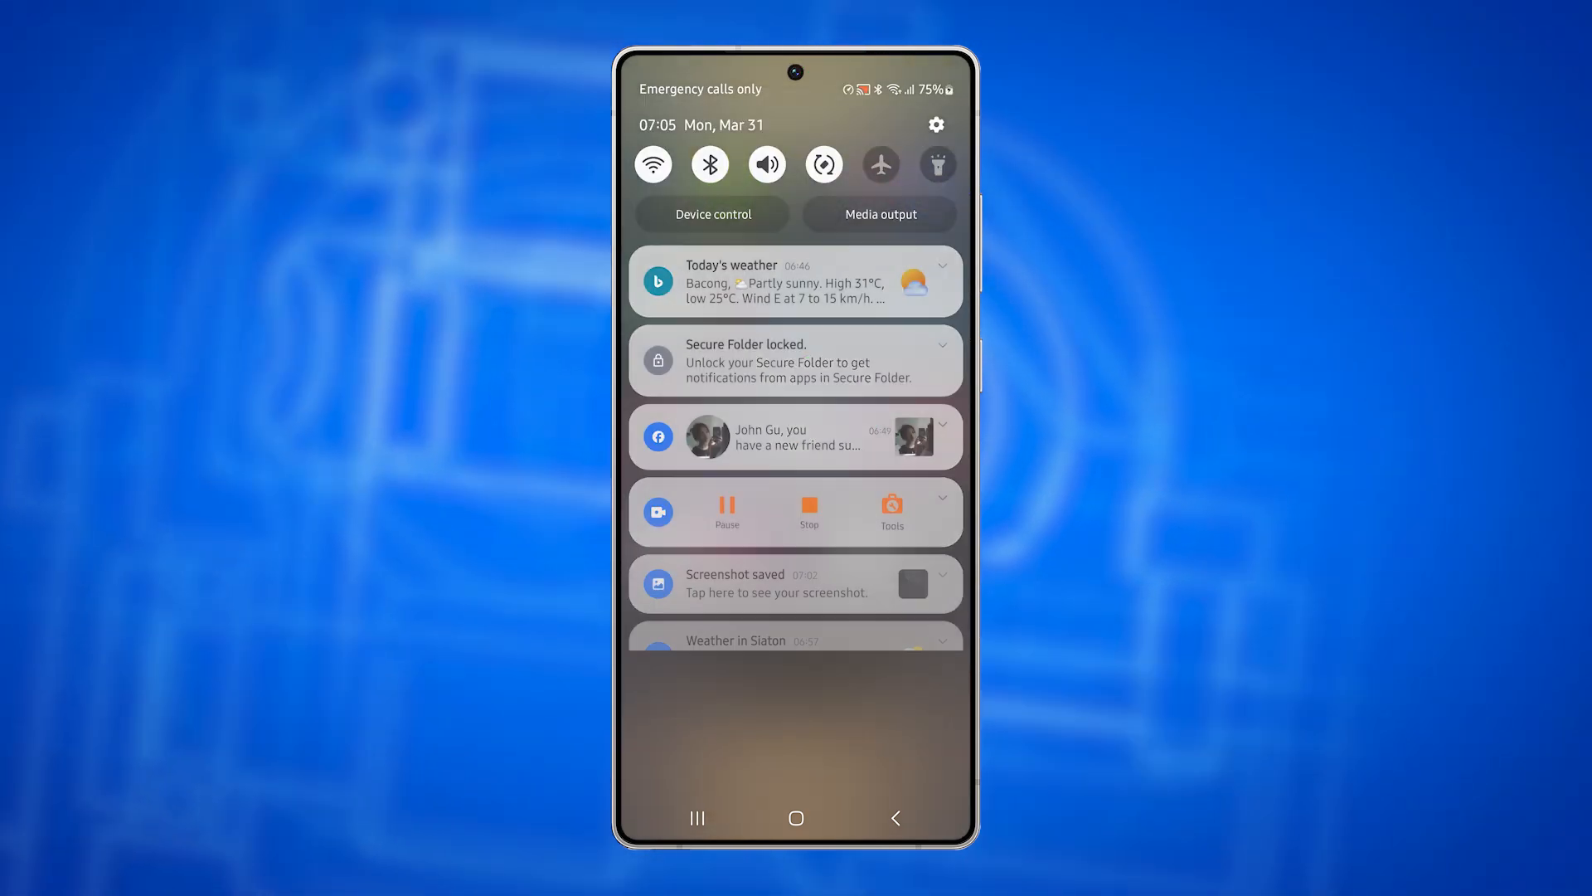
{"action": "left_click", "coordinate": [934, 124]}
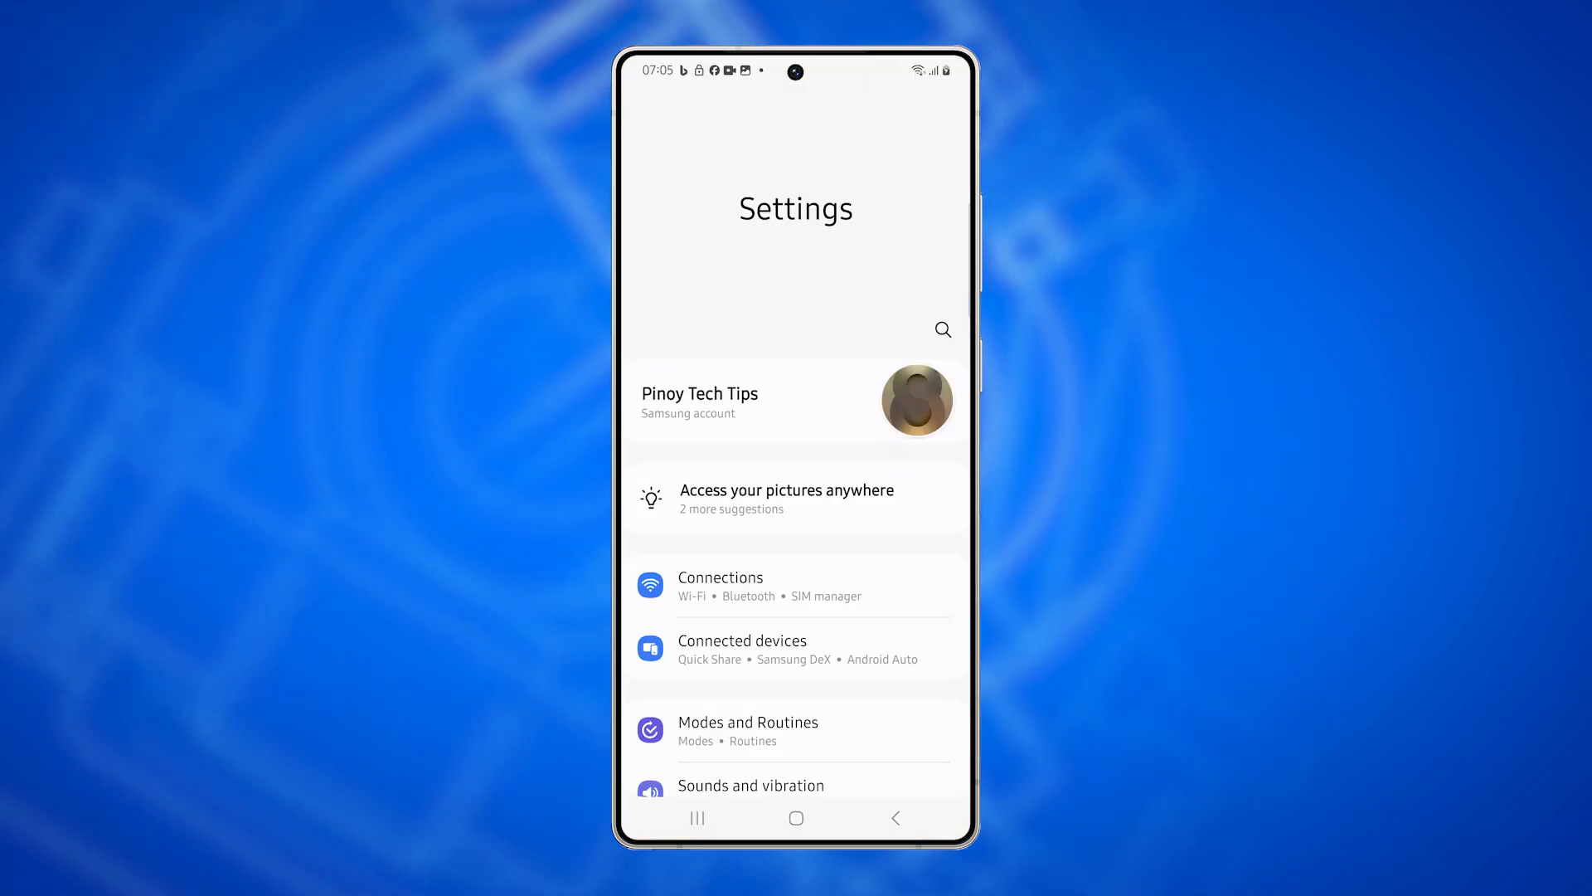
{"action": "left_click", "coordinate": [720, 586]}
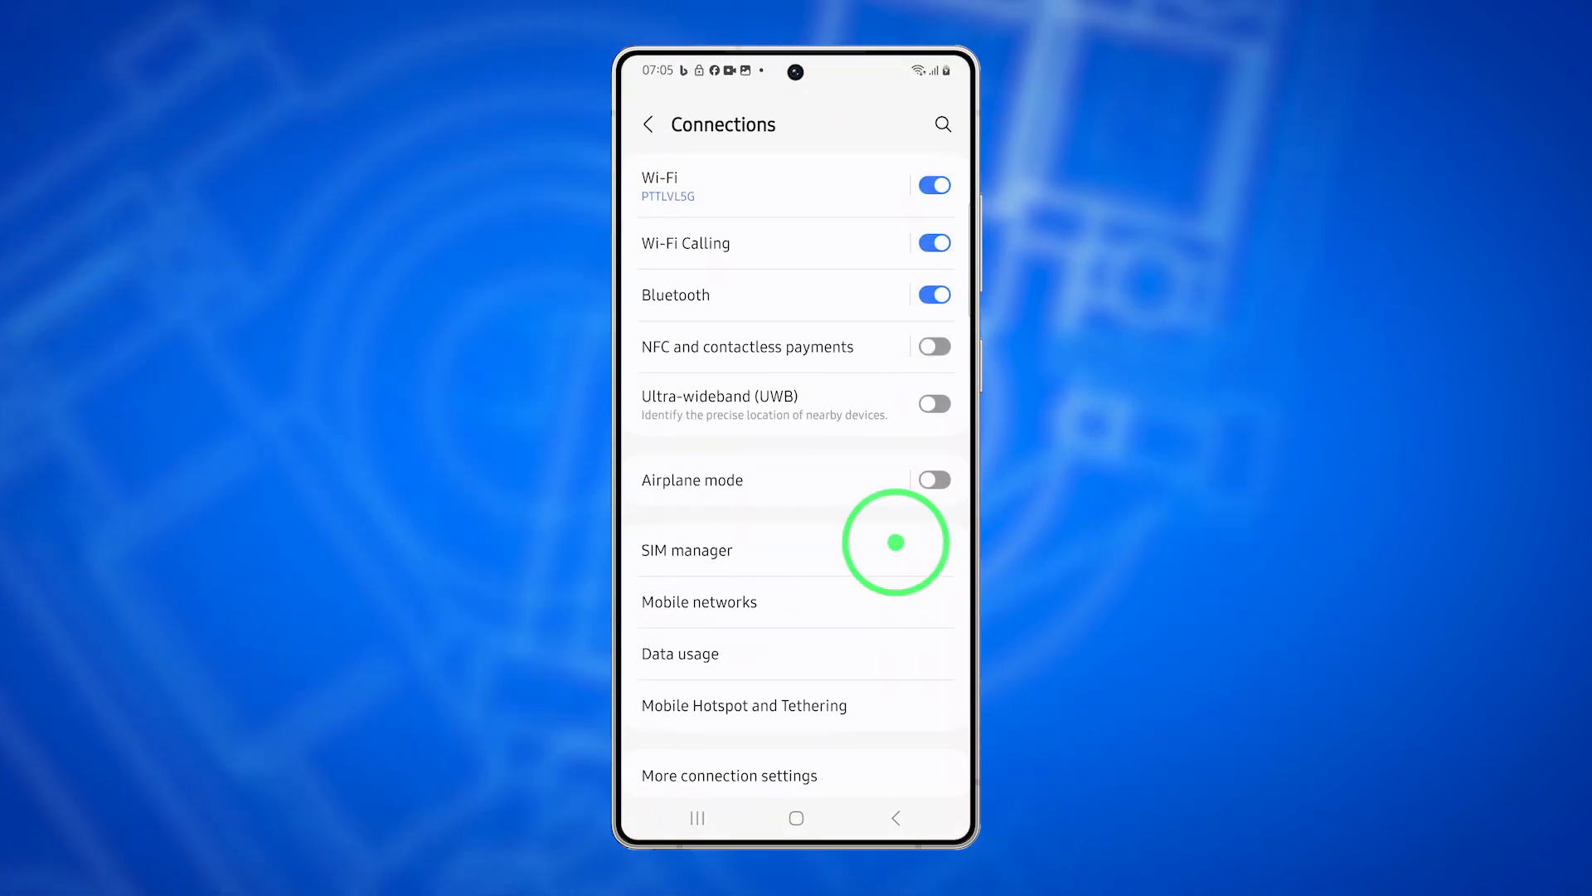
{"action": "left_click", "coordinate": [698, 600]}
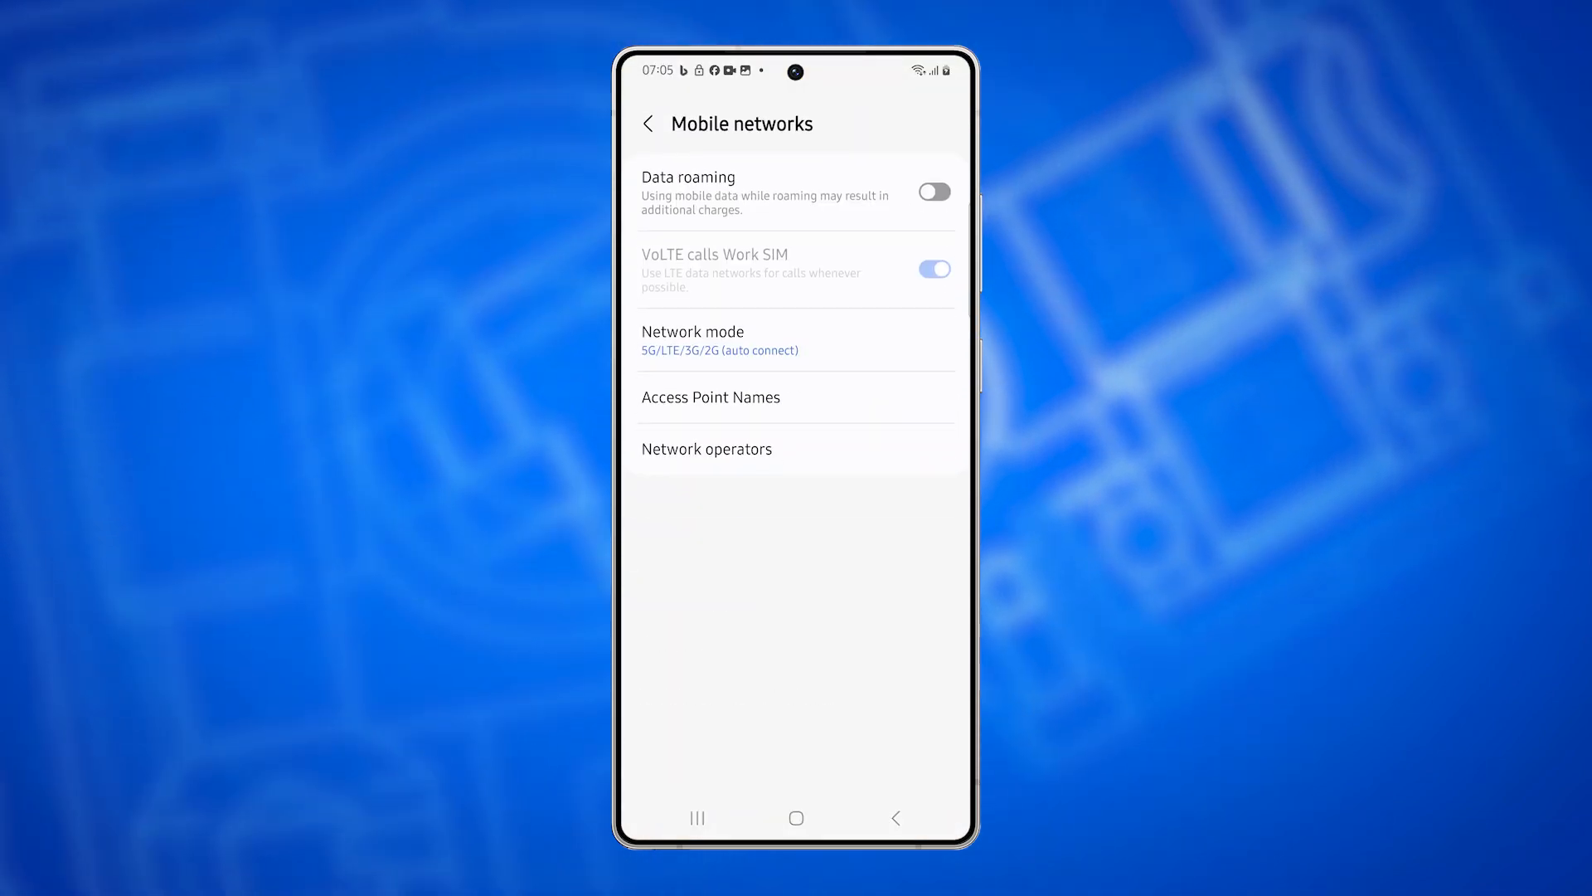
{"action": "left_click", "coordinate": [712, 396]}
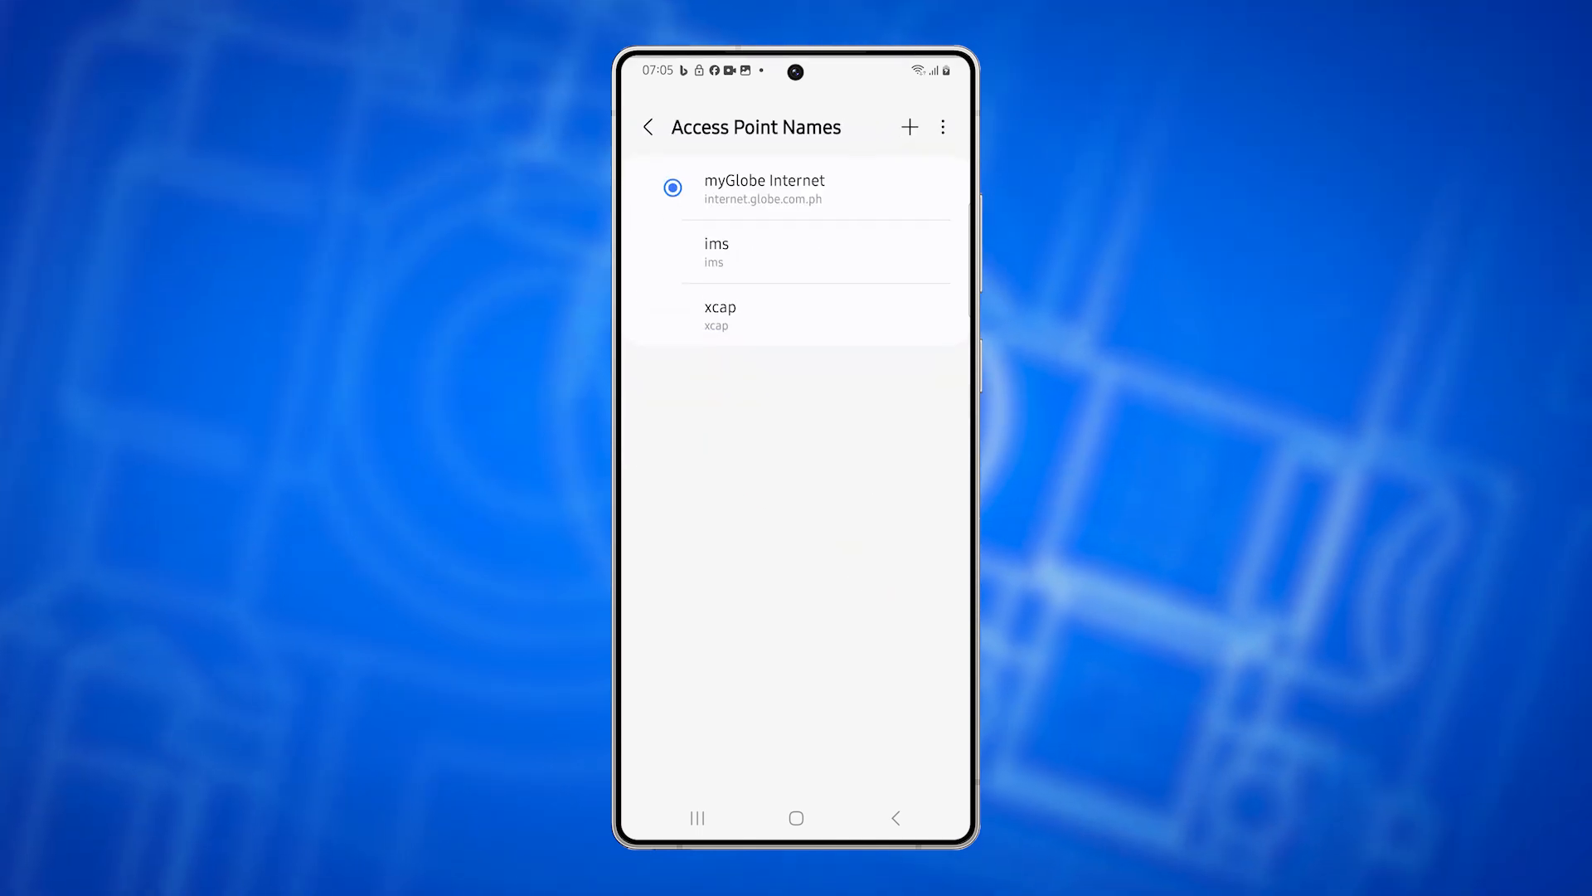
- Check the myGlobe Internet APN details, then show the list's more-options menu
{"action": "left_click", "coordinate": [765, 189]}
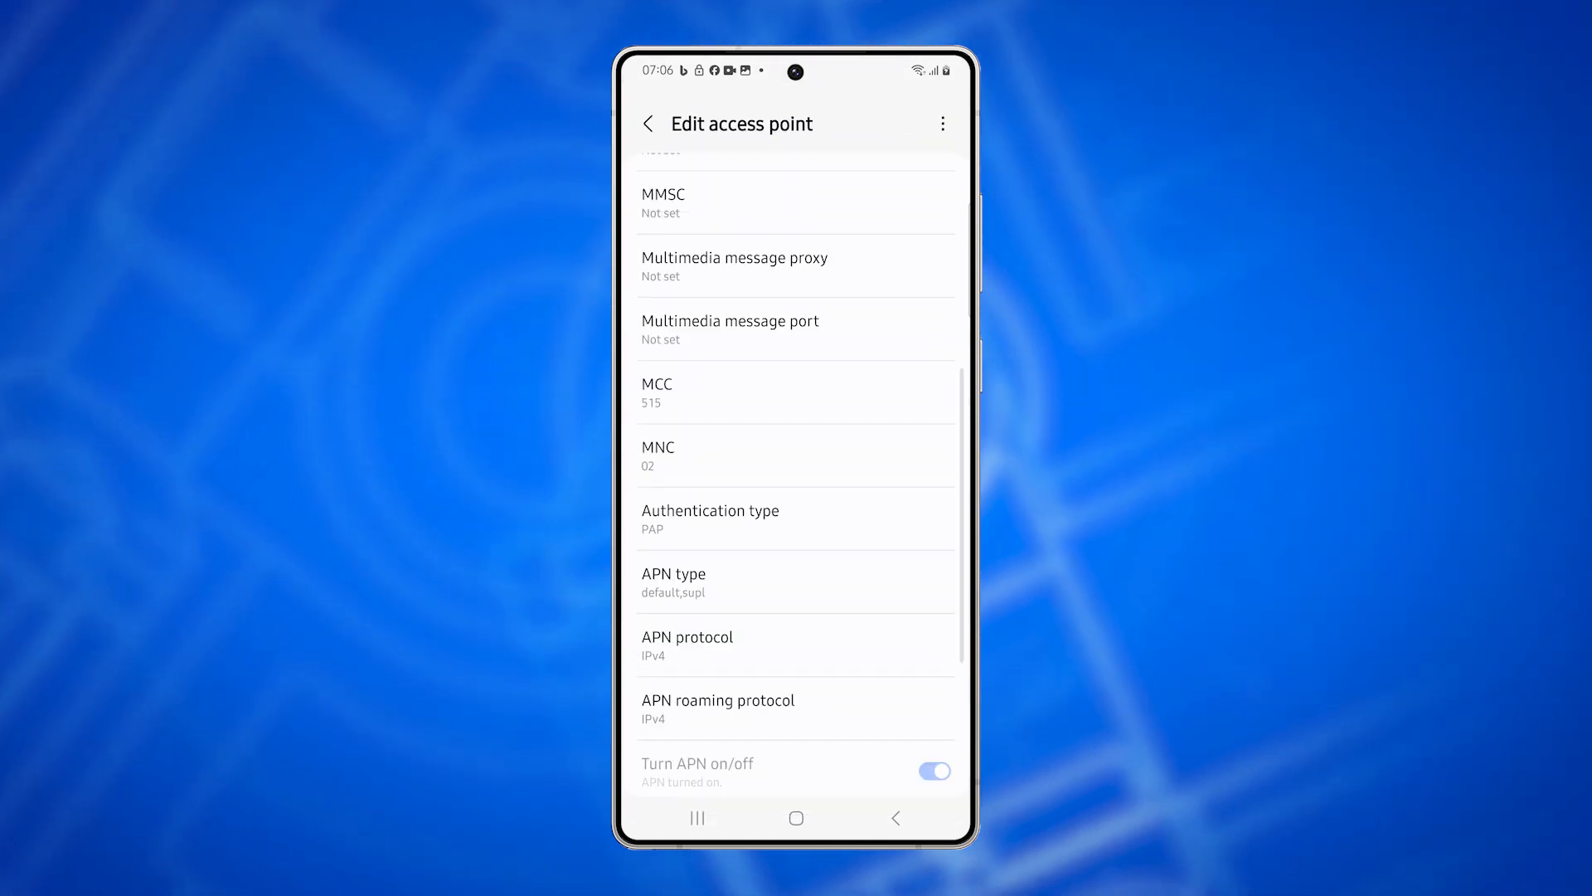
{"action": "left_click", "coordinate": [648, 123]}
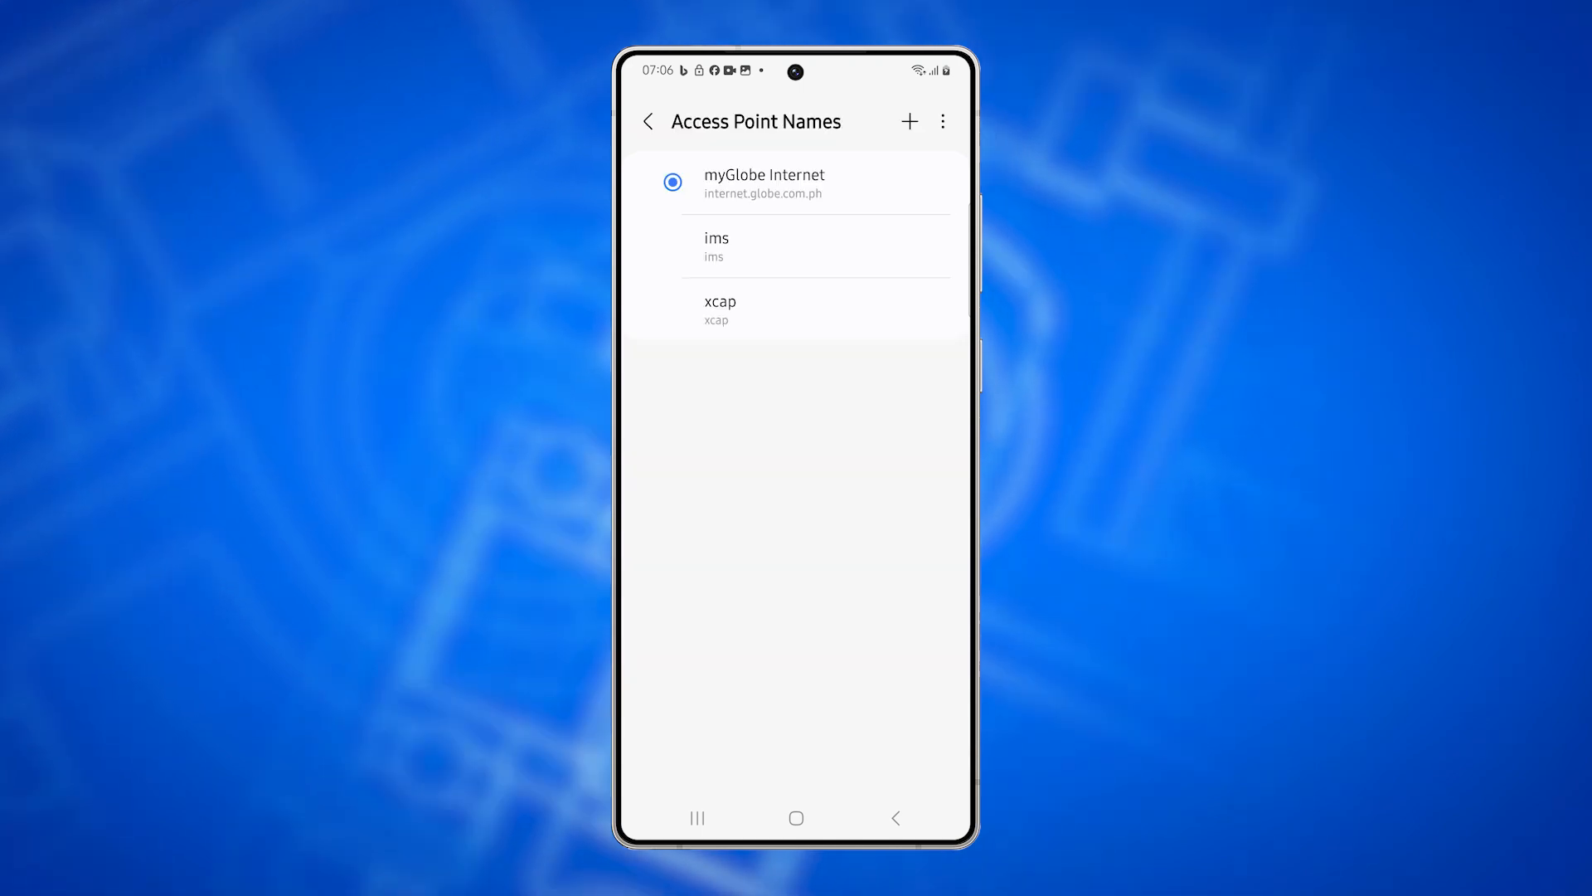
{"action": "left_click", "coordinate": [942, 121]}
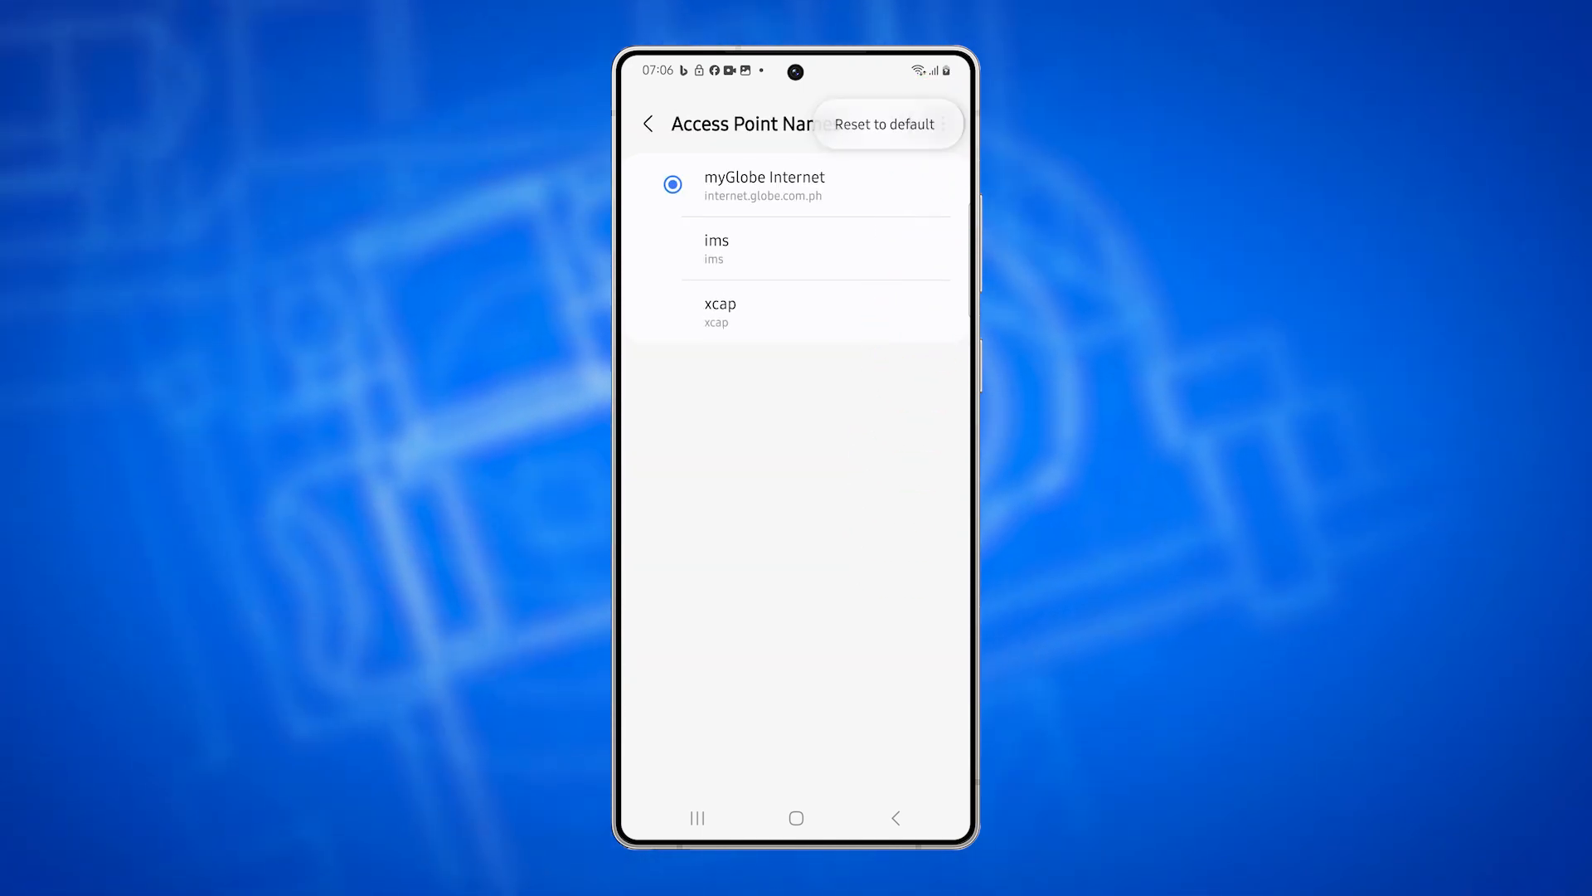
- Reset the access point names to default and confirm the reset
{"action": "left_click", "coordinate": [884, 123]}
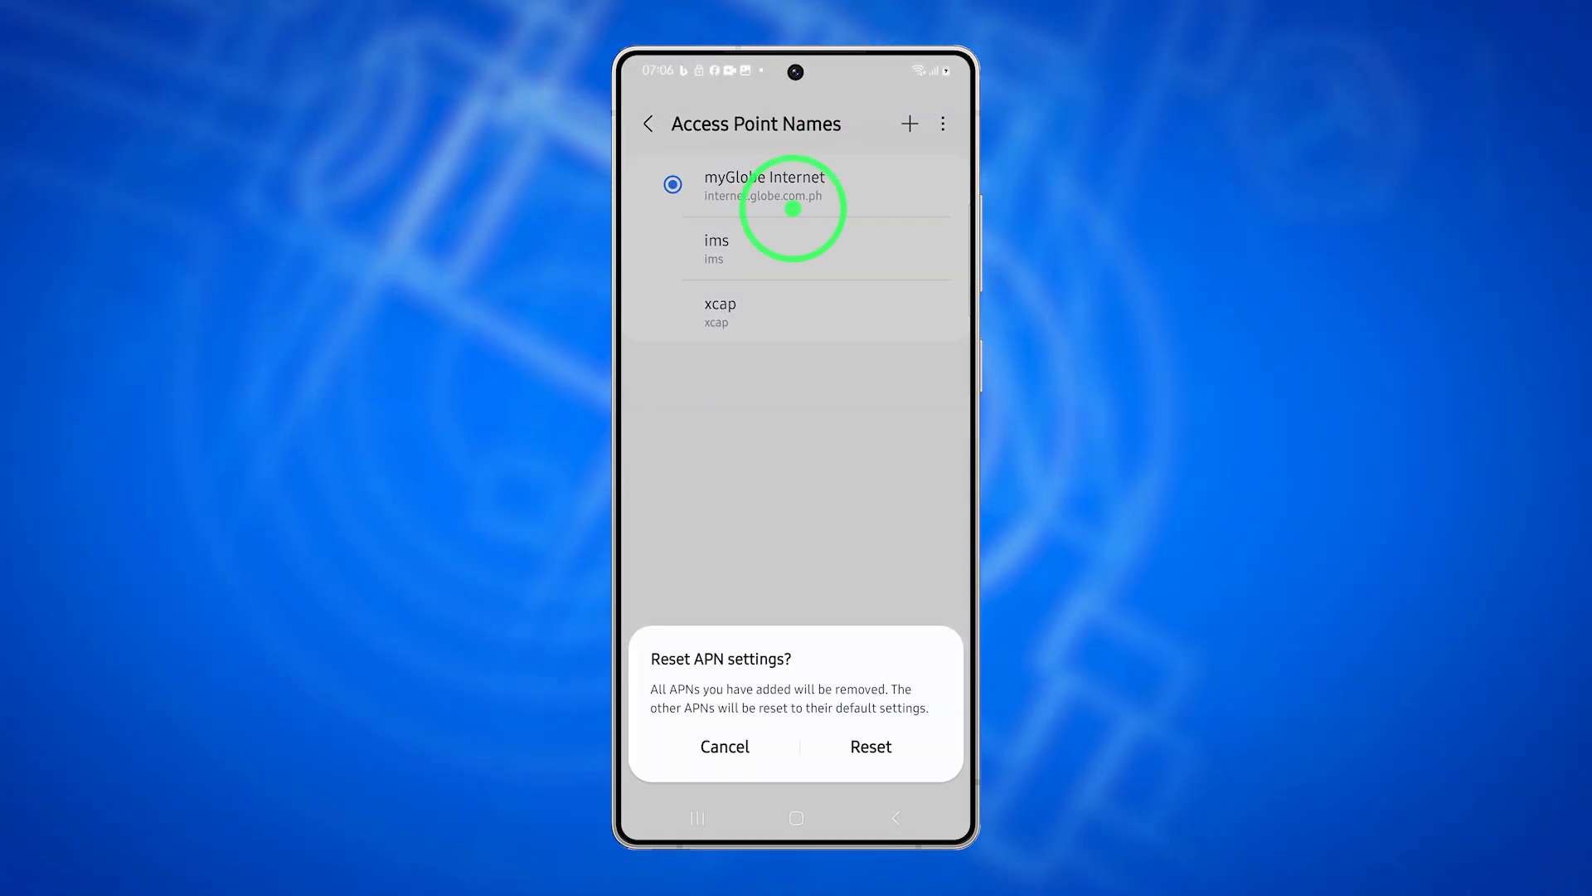
{"action": "left_click", "coordinate": [869, 745]}
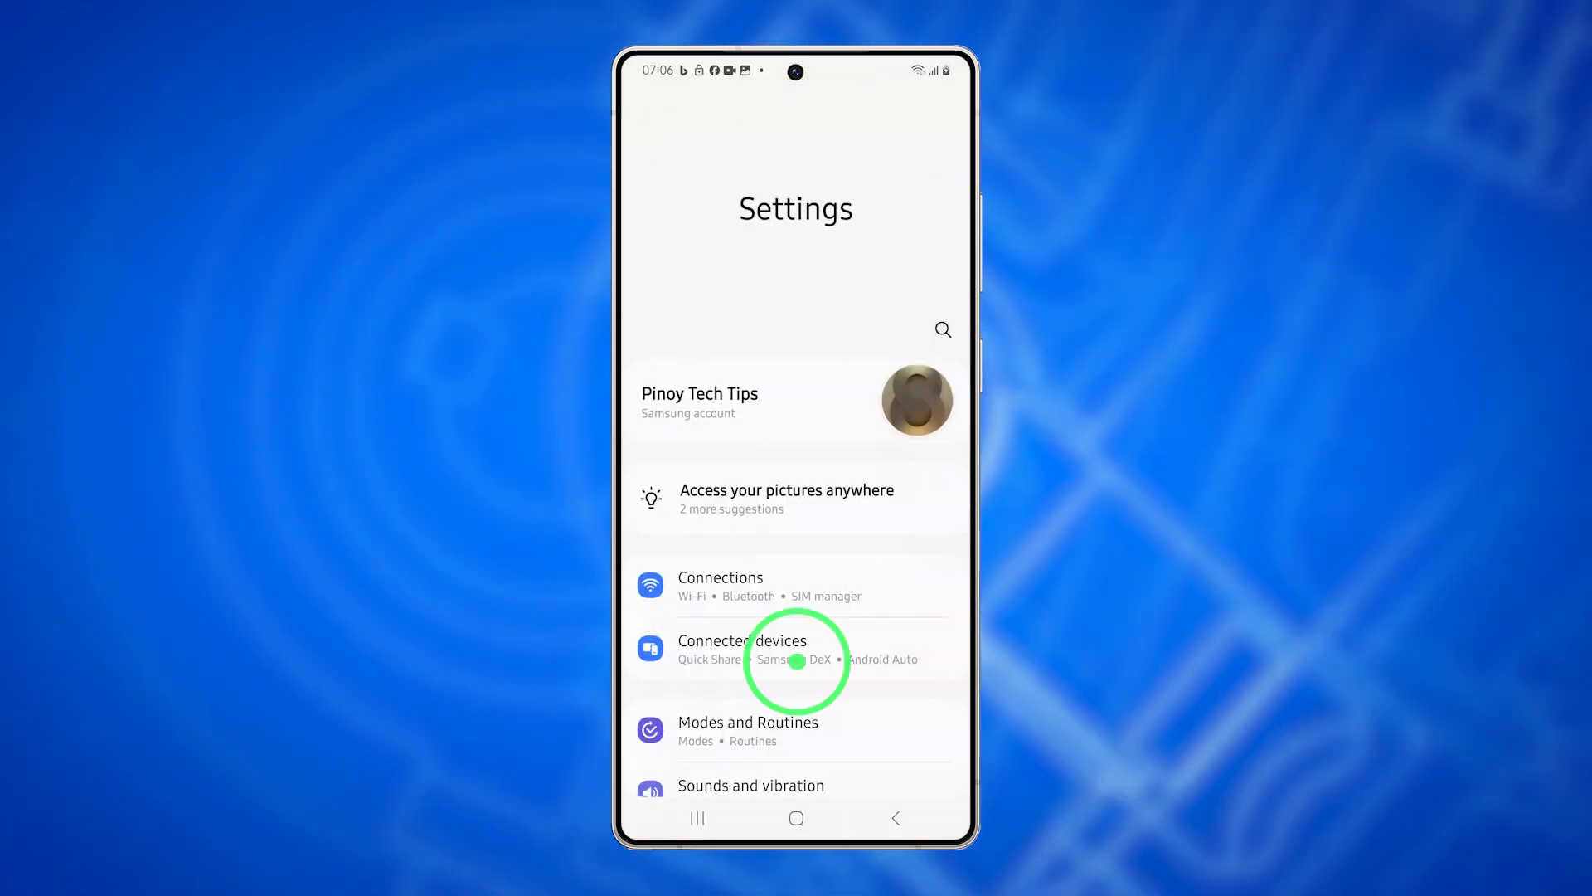
- Clear the Messages app's cache from Apps > Messages so it drops to 0 B
{"action": "scroll", "scroll_direction": "down", "scroll_amount": 3}
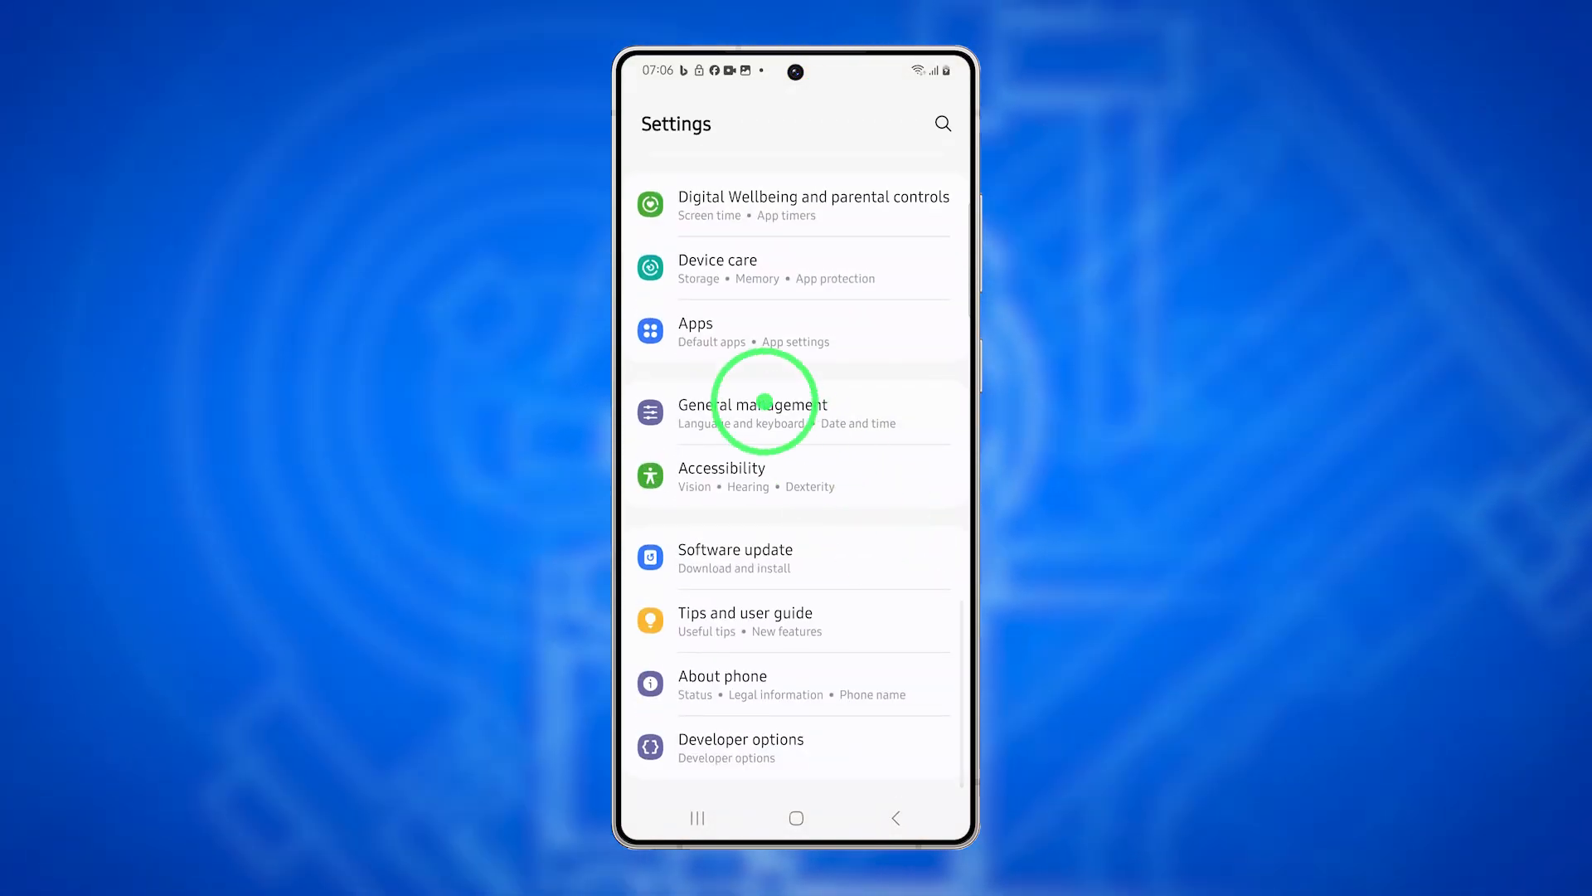
{"action": "left_click", "coordinate": [695, 324]}
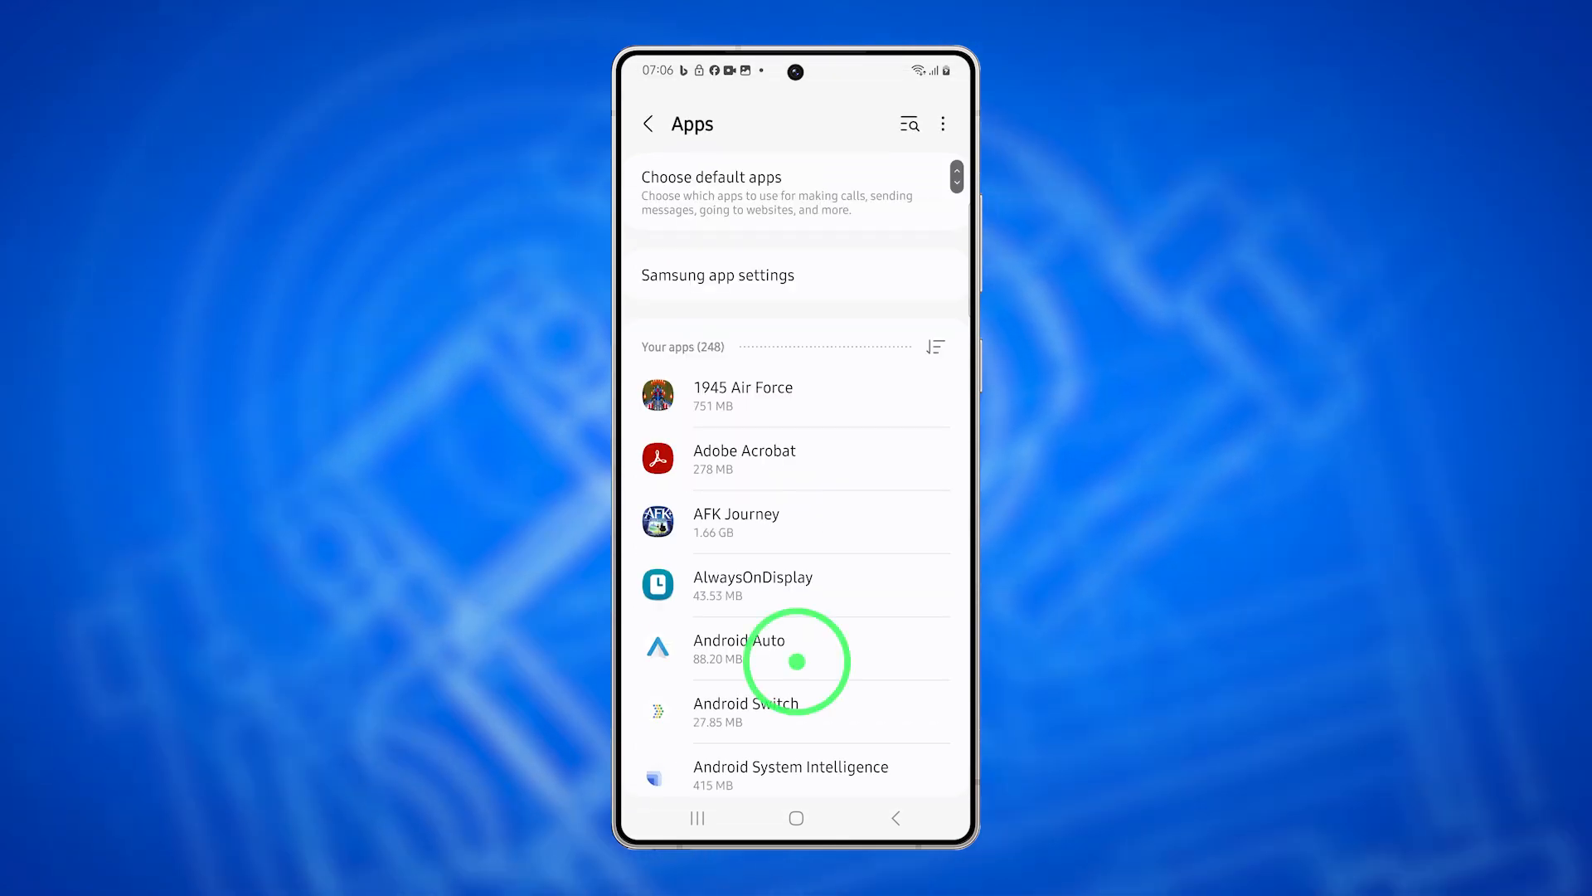
{"action": "scroll", "scroll_direction": "down", "scroll_amount": 3}
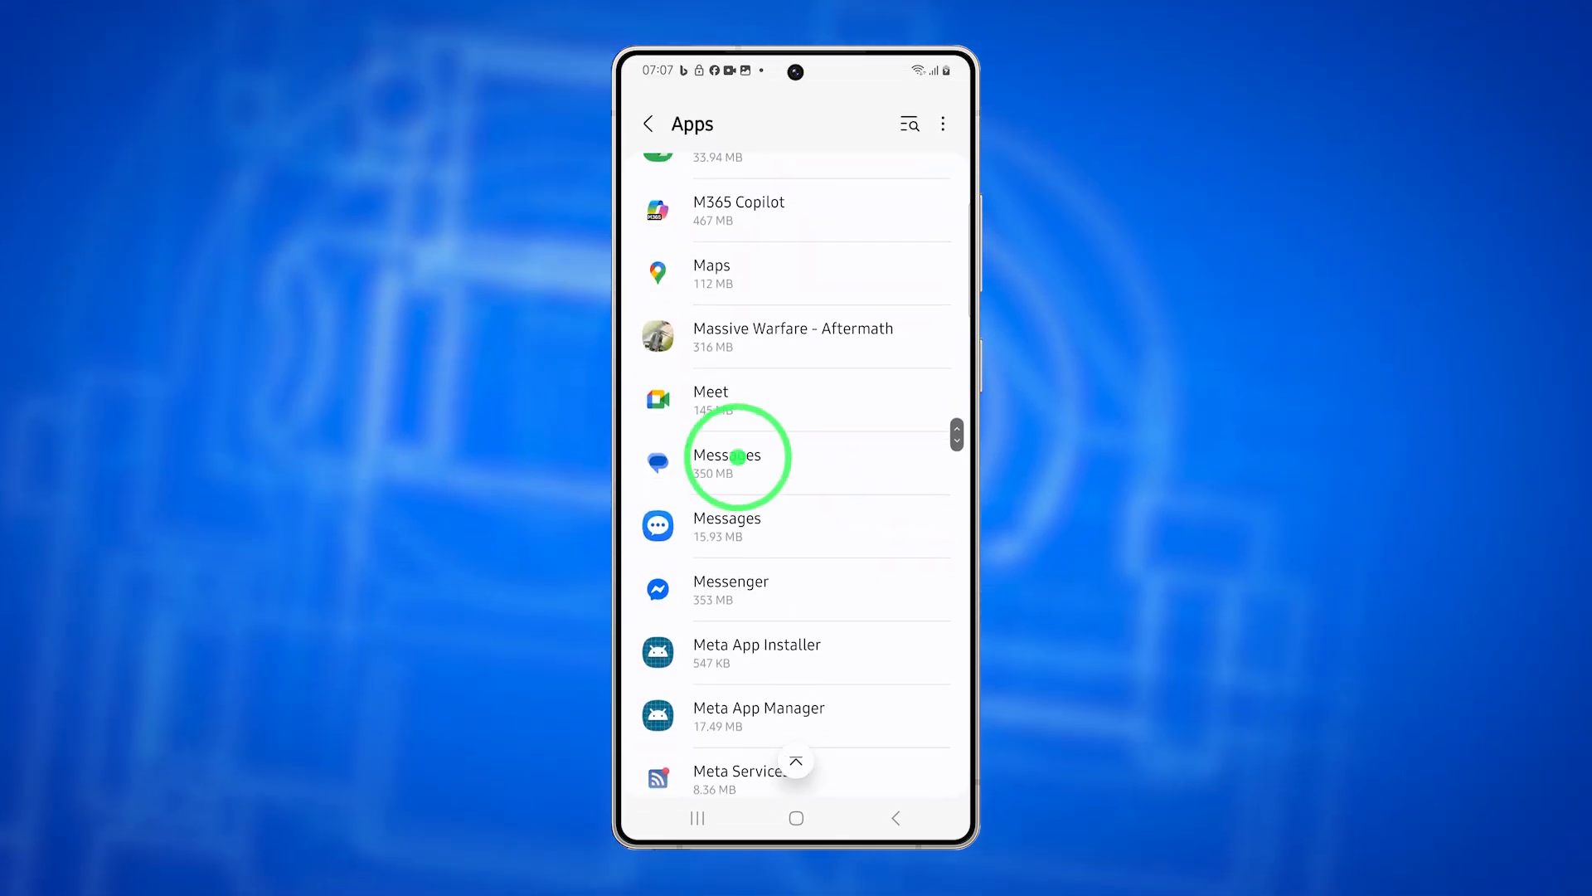
{"action": "left_click", "coordinate": [727, 463]}
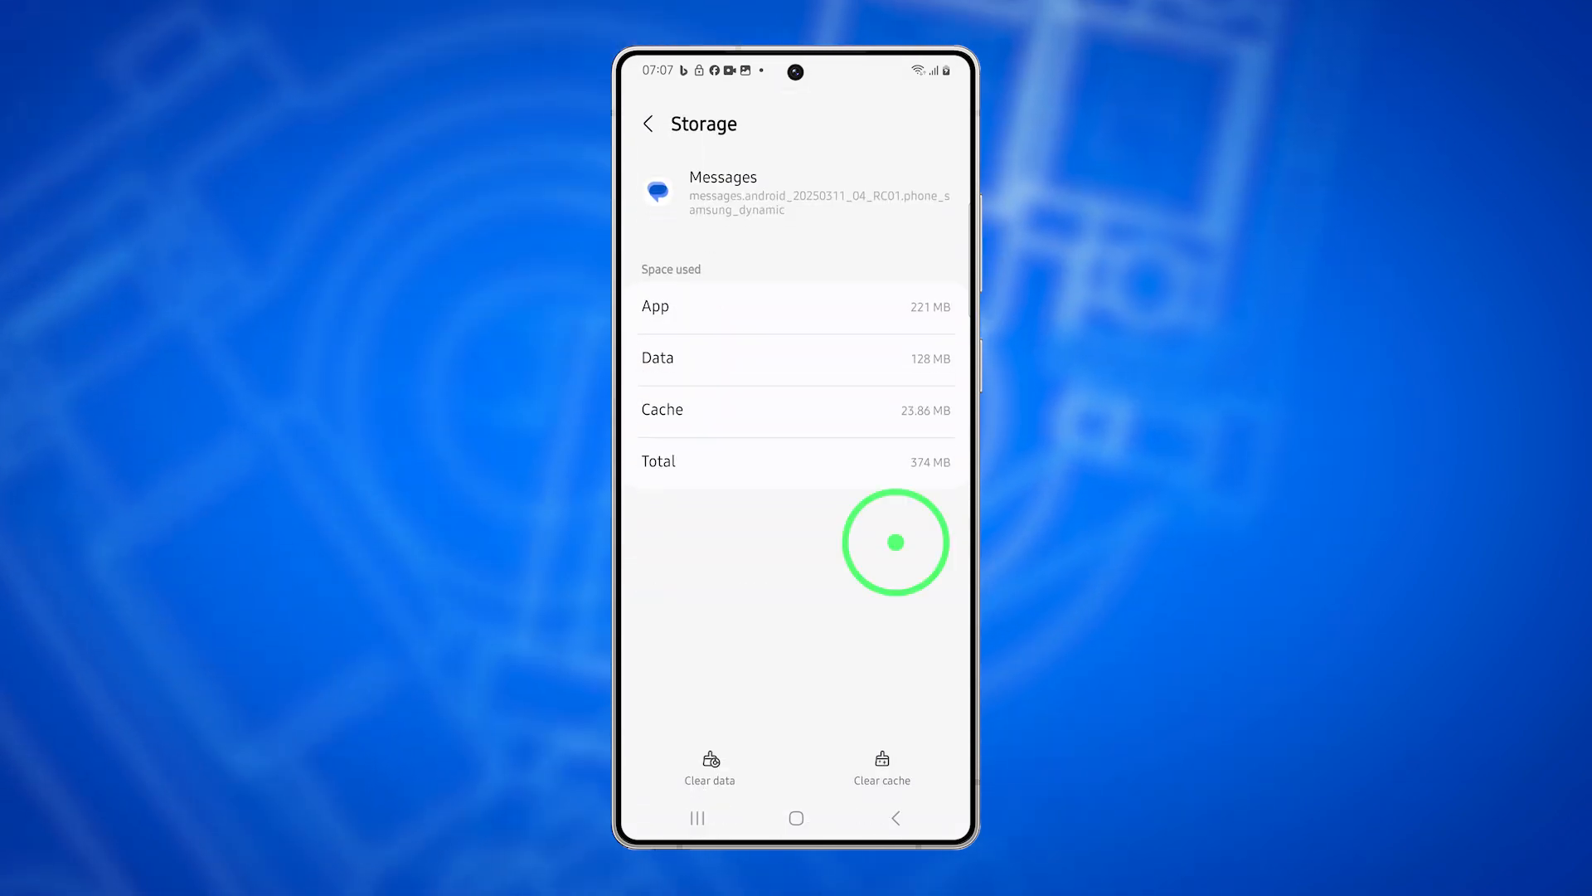
{"action": "left_click", "coordinate": [881, 767]}
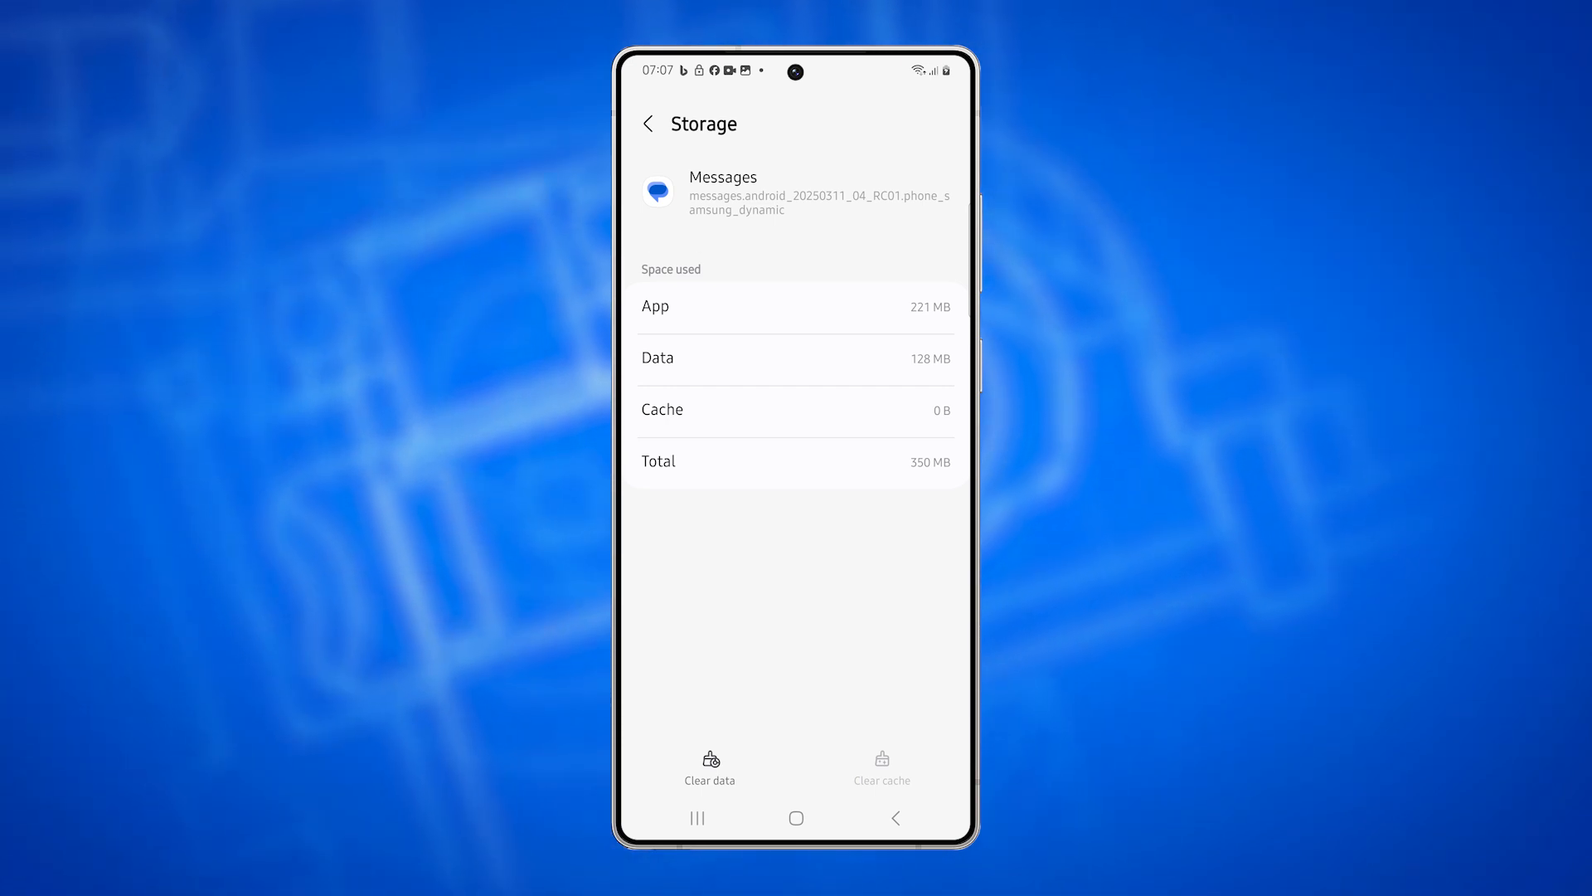
{"action": "left_click", "coordinate": [797, 818]}
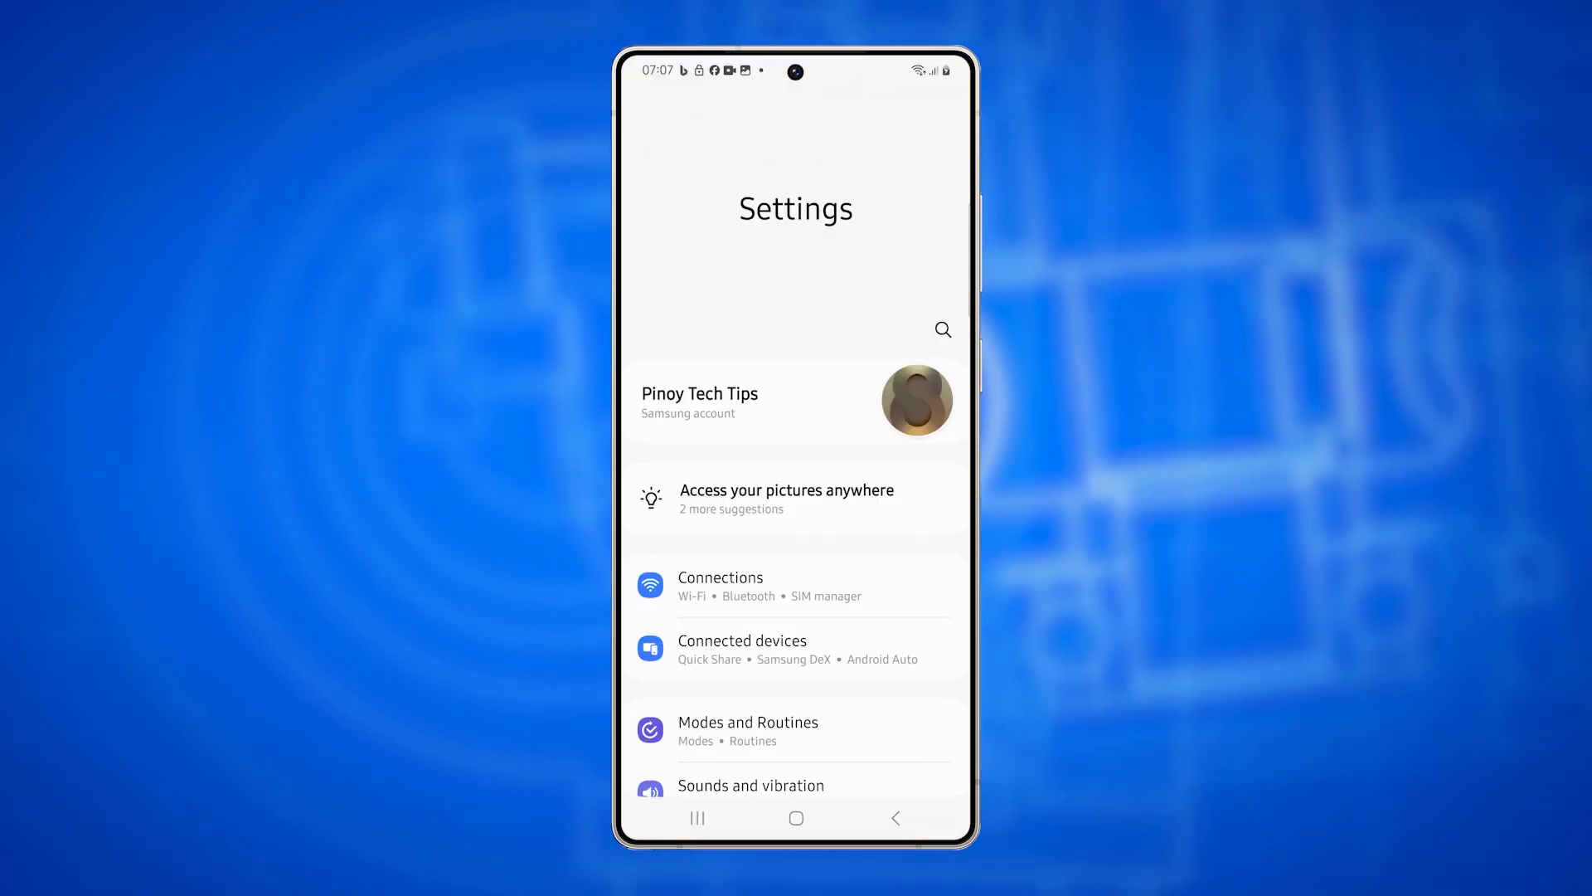
- Turn Power saving off on the Battery page under Device care
{"action": "scroll", "scroll_direction": "down", "scroll_amount": 3}
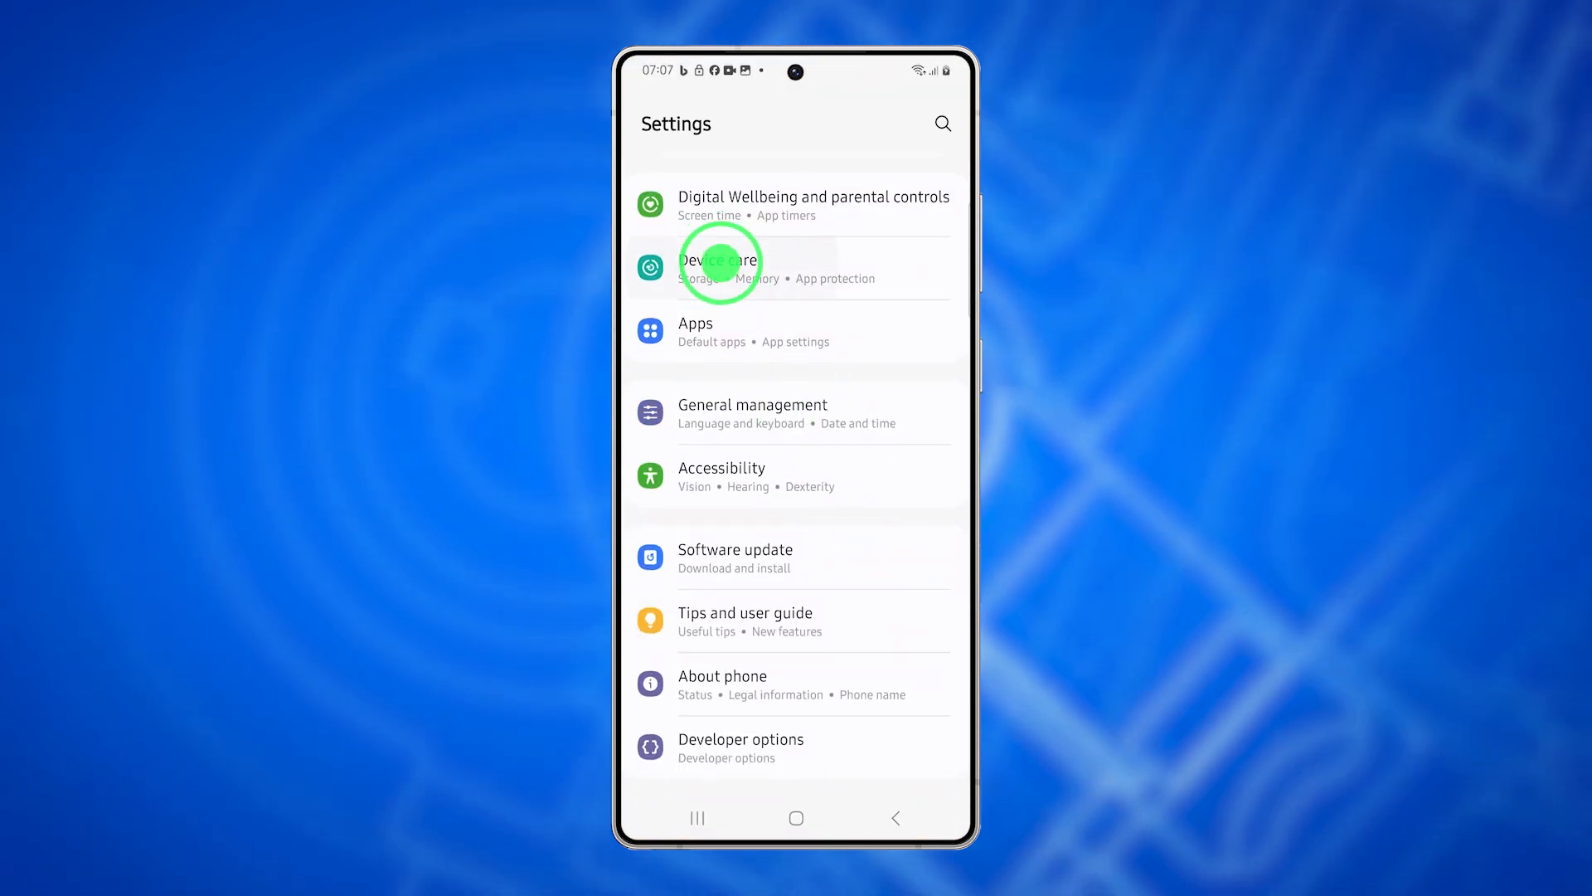
{"action": "left_click", "coordinate": [718, 266]}
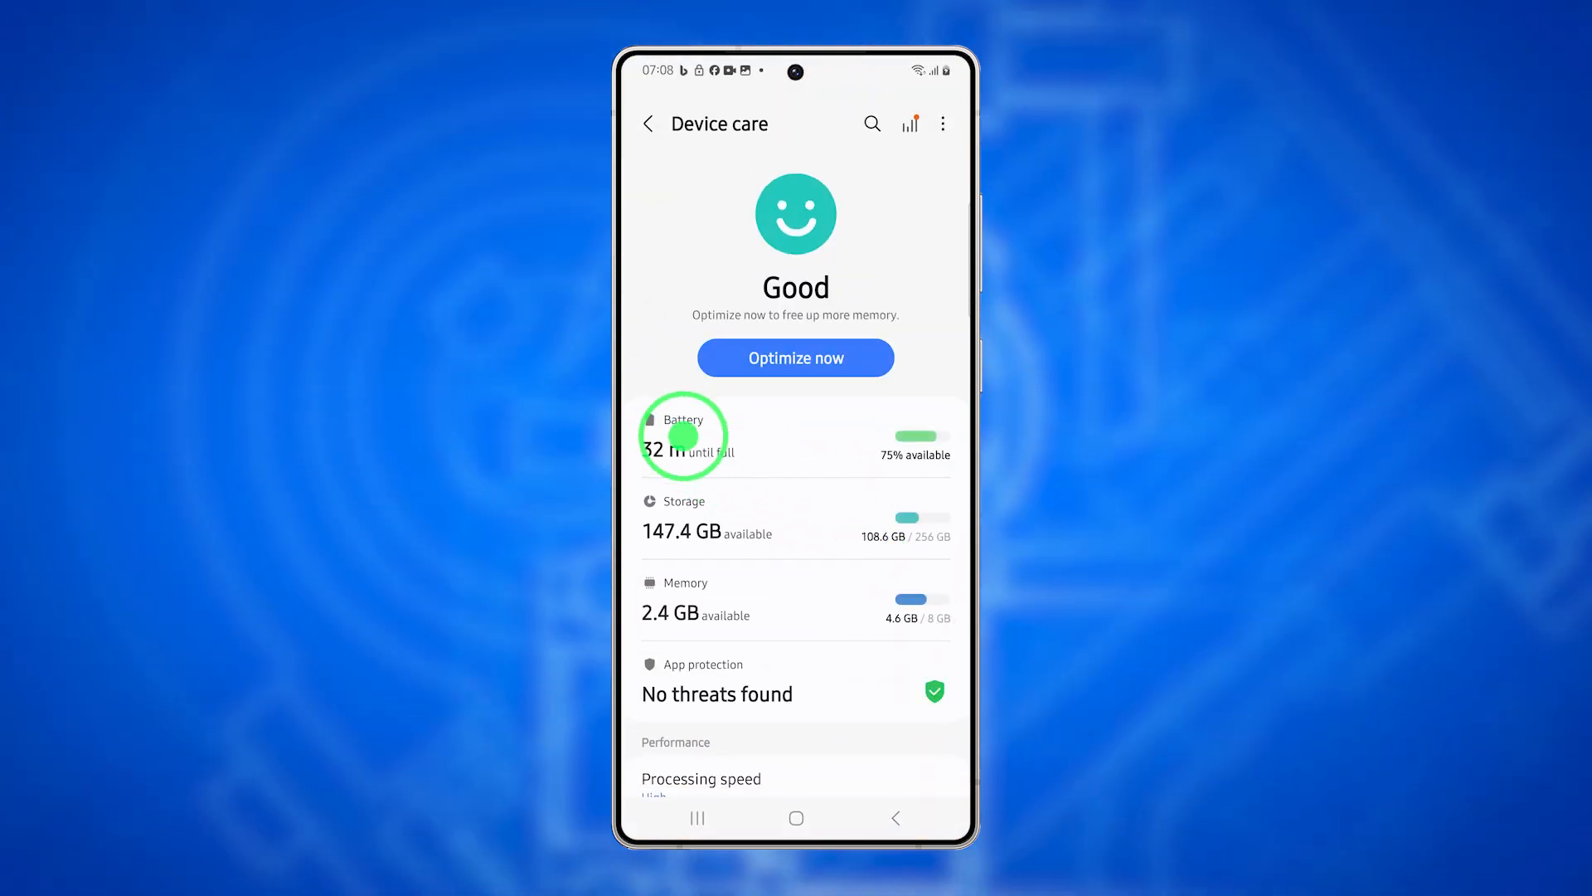
{"action": "left_click", "coordinate": [684, 434]}
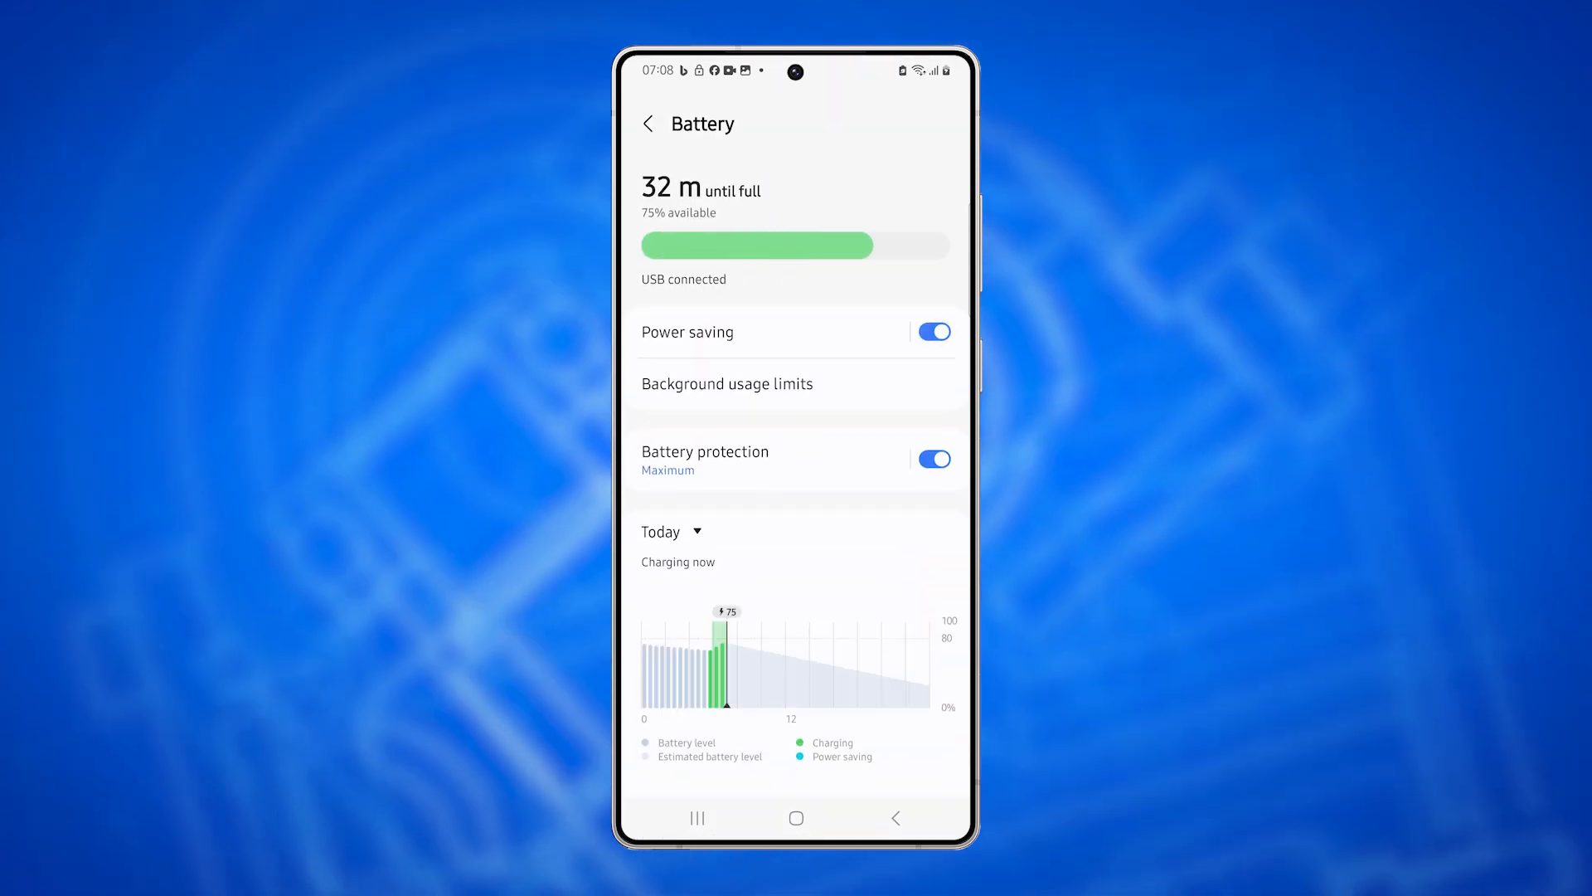
{"action": "left_click", "coordinate": [930, 332]}
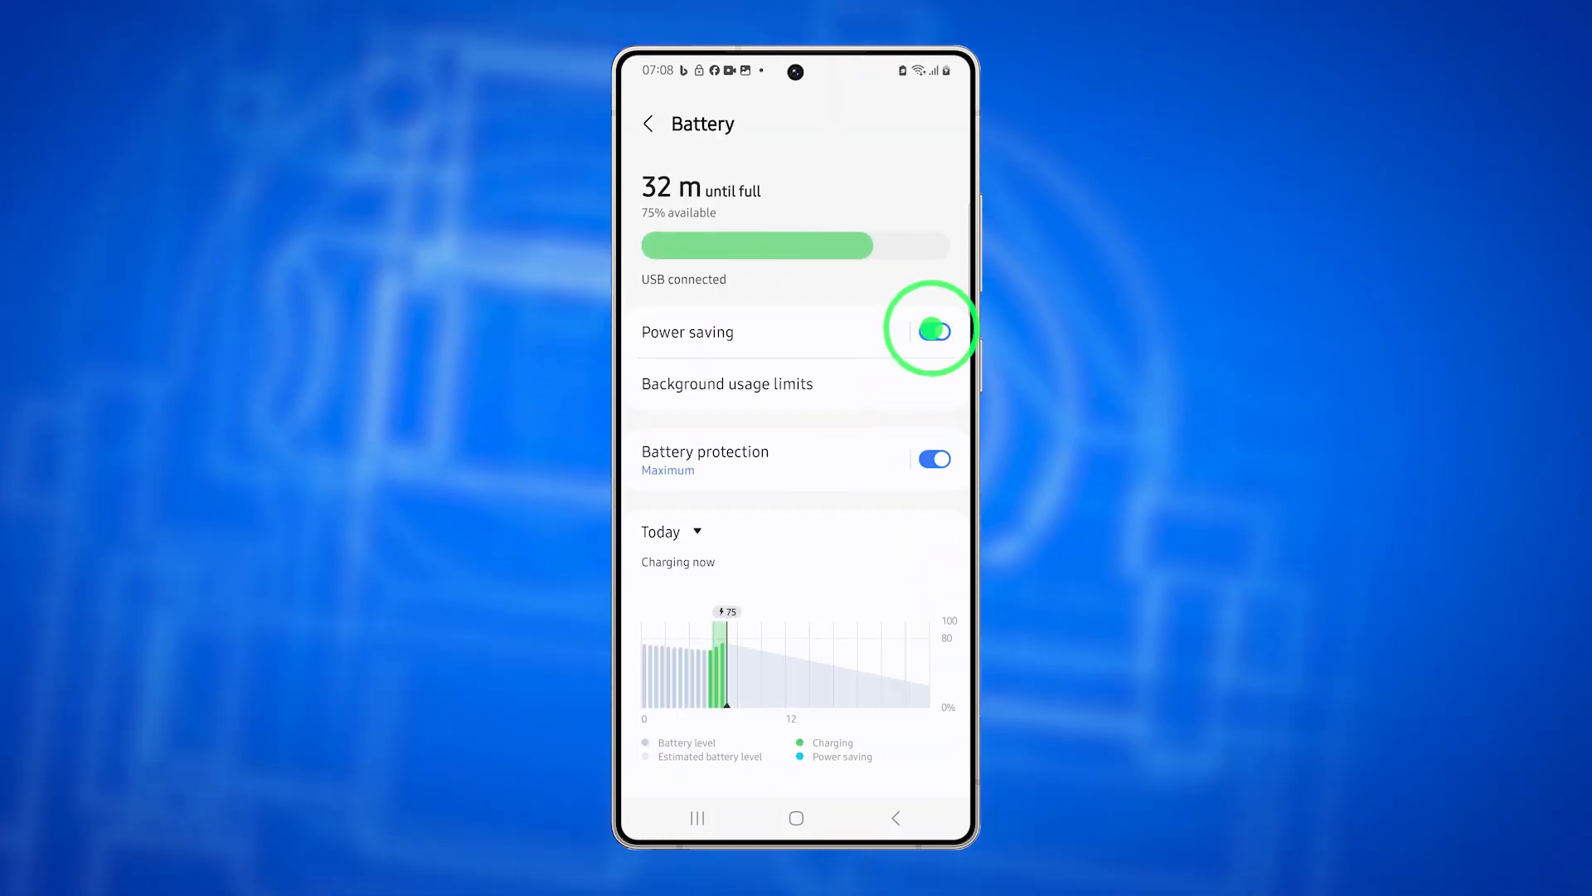
{"action": "left_click", "coordinate": [930, 332]}
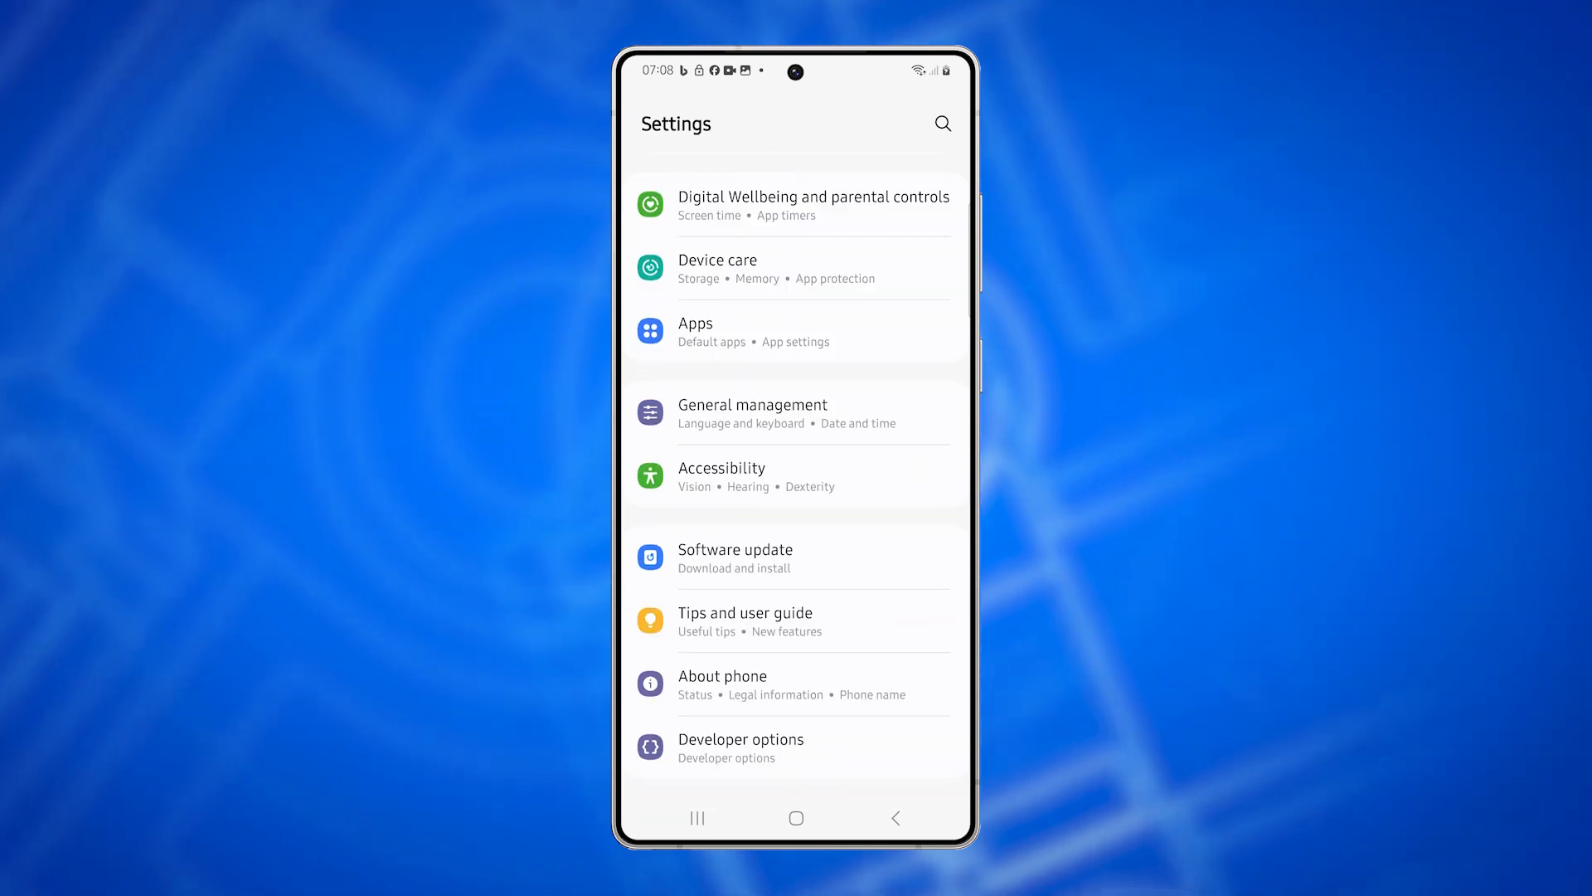
- Reach Reset mobile network settings via General management > Reset
{"action": "left_click", "coordinate": [740, 411]}
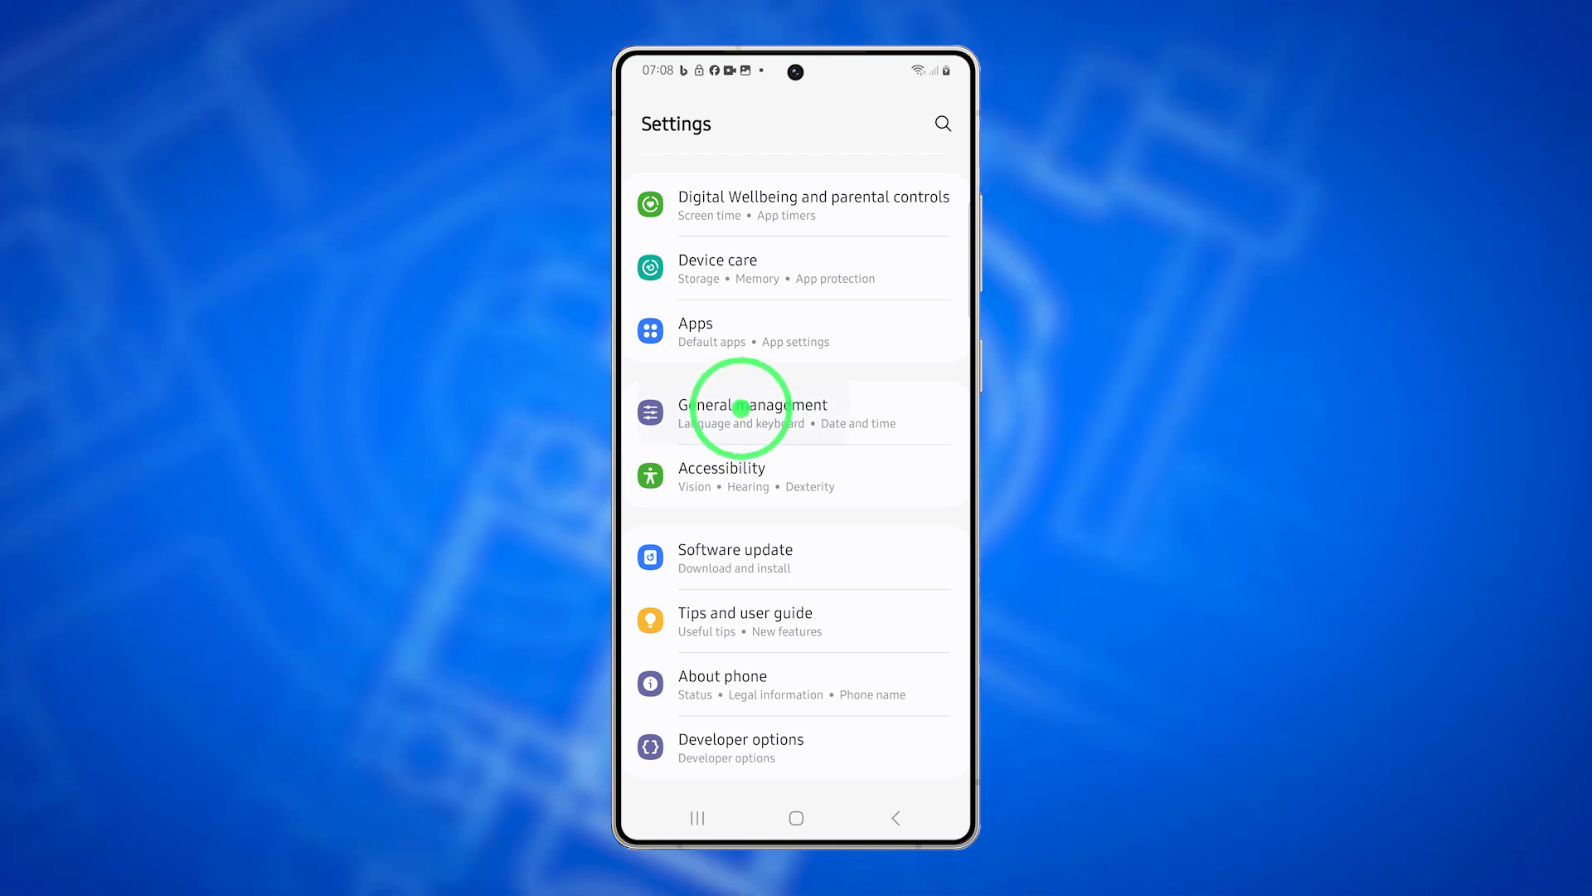
{"action": "left_click", "coordinate": [737, 410]}
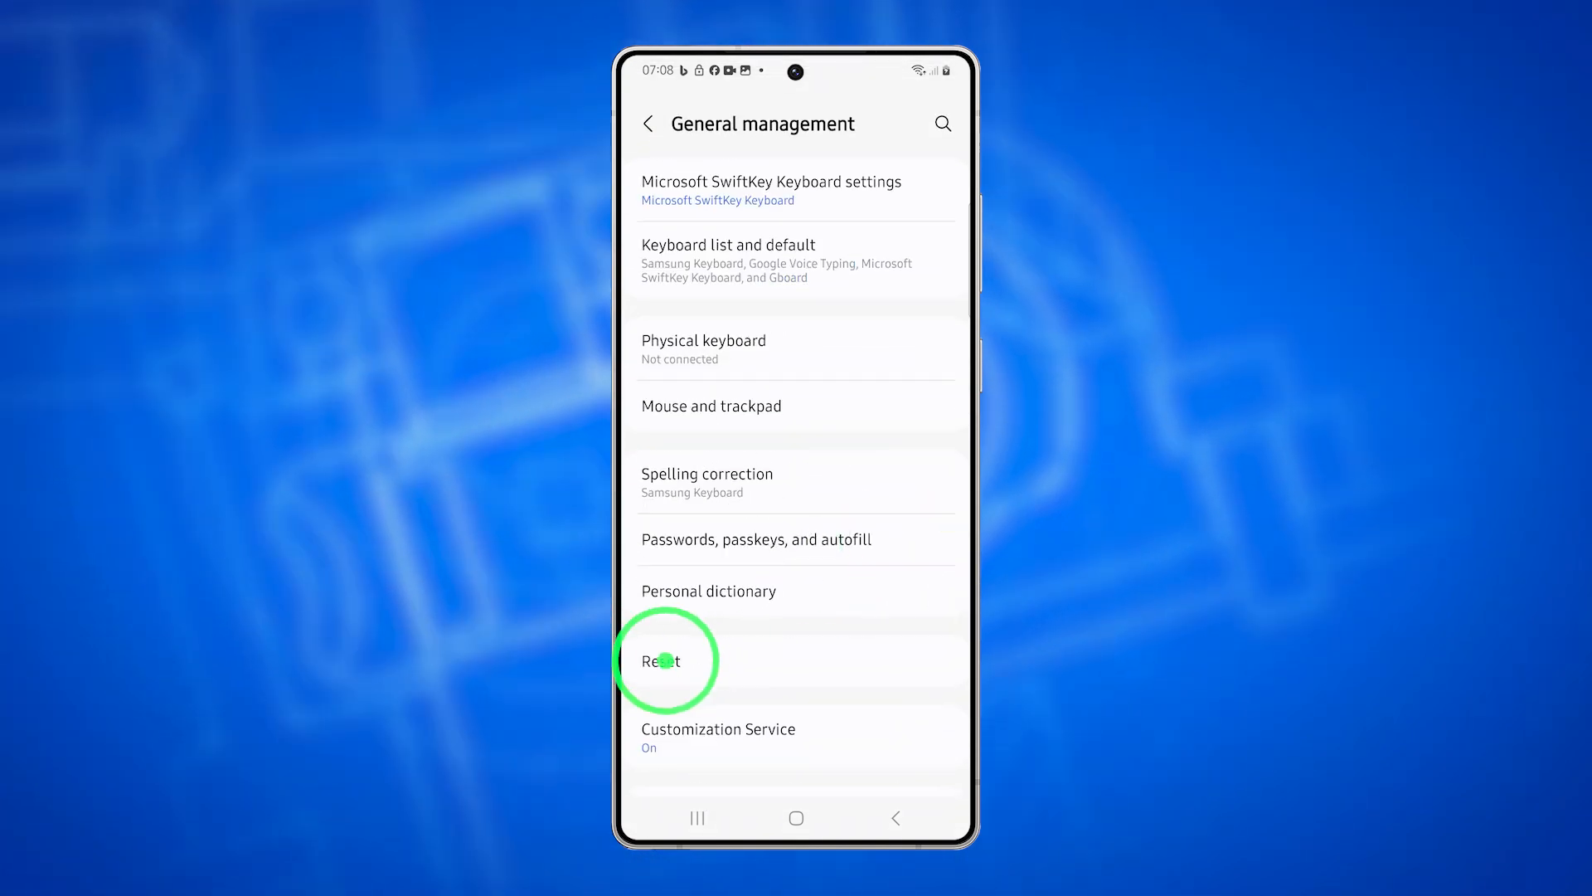
{"action": "left_click", "coordinate": [662, 662]}
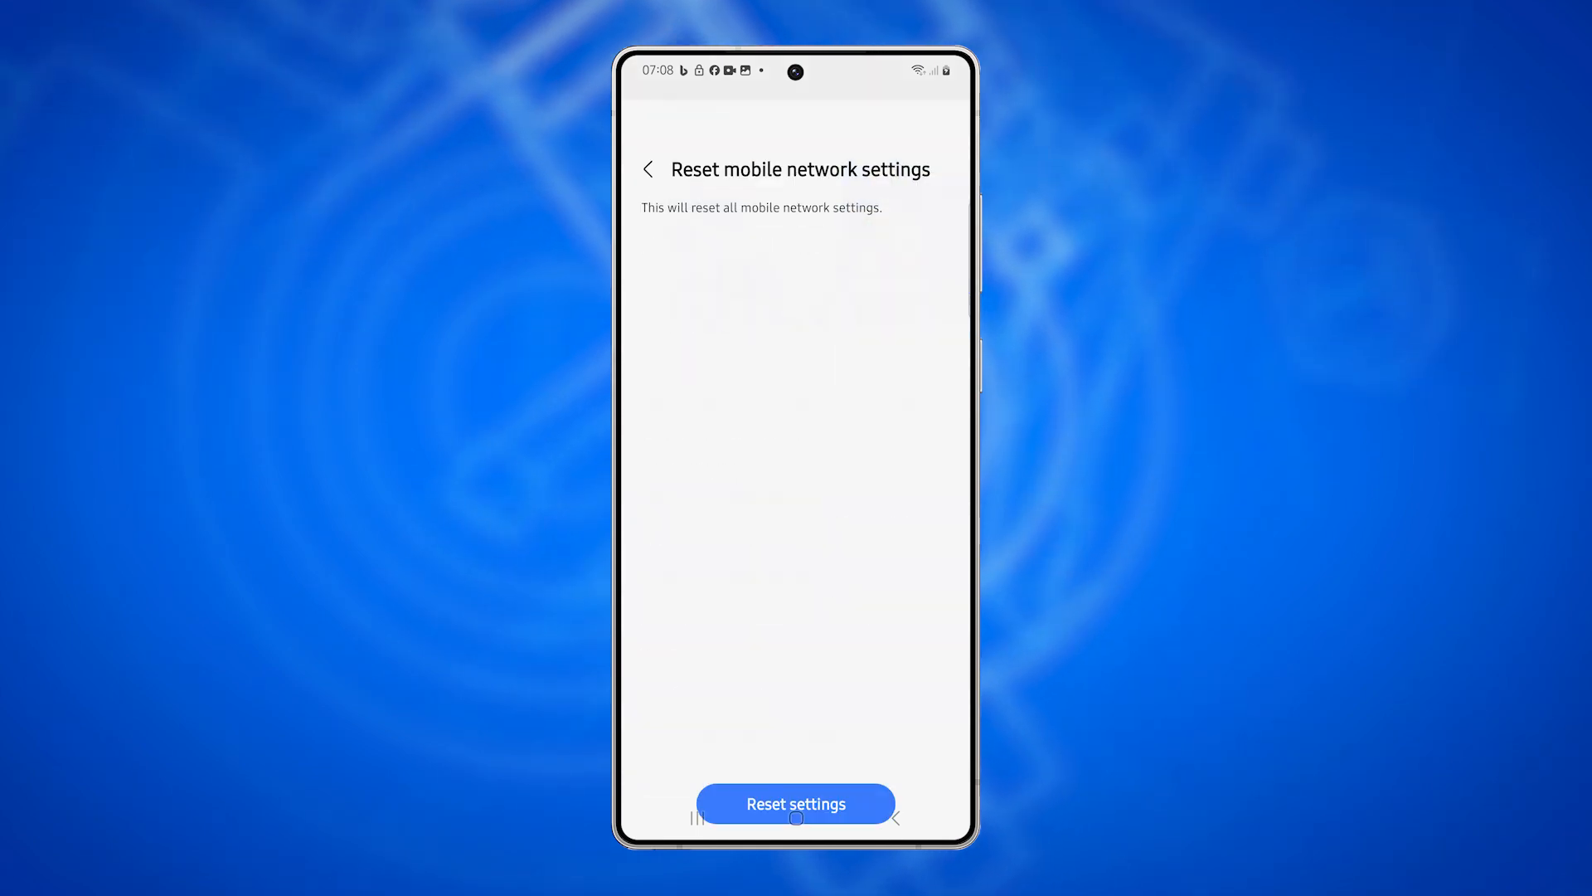